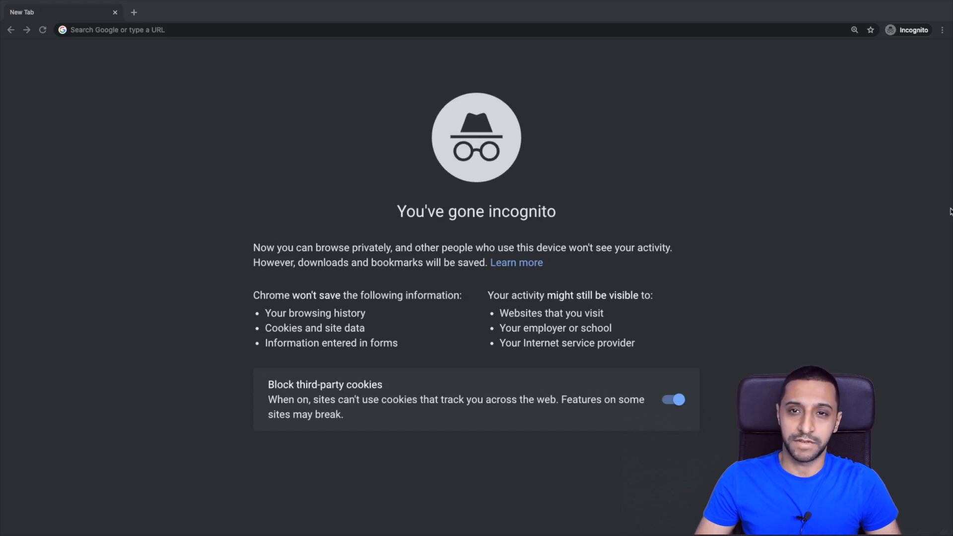
pyautogui.moveTo(549, 45)
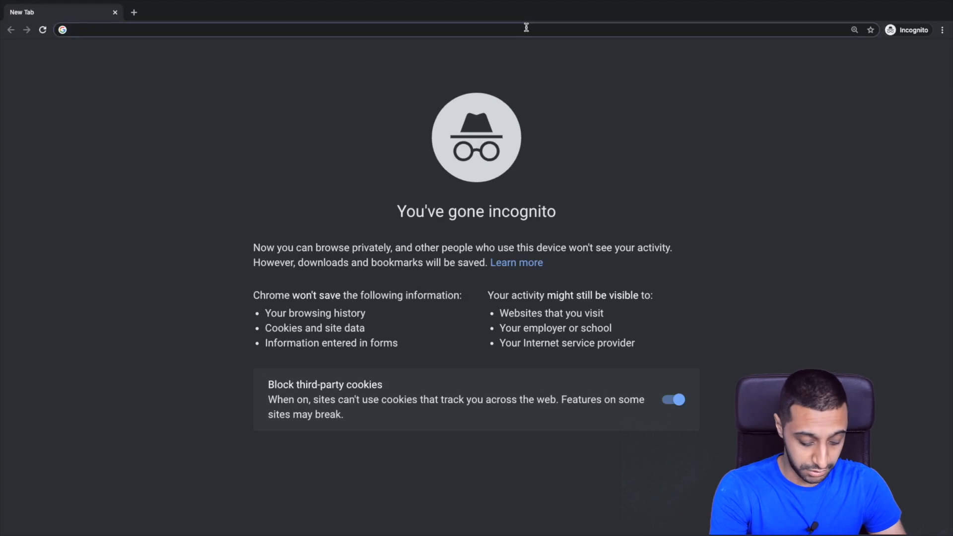
# - Load the UniFi Portal from unifi.ui.com and open the network.unifi.ui.com portal in another tab
pyautogui.write('unifi.ui.com')
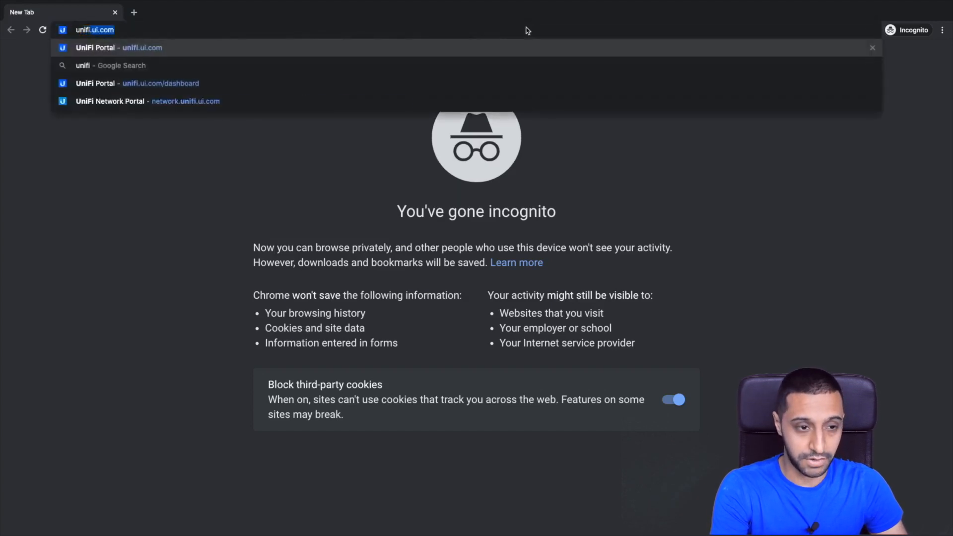
pyautogui.press('Enter')
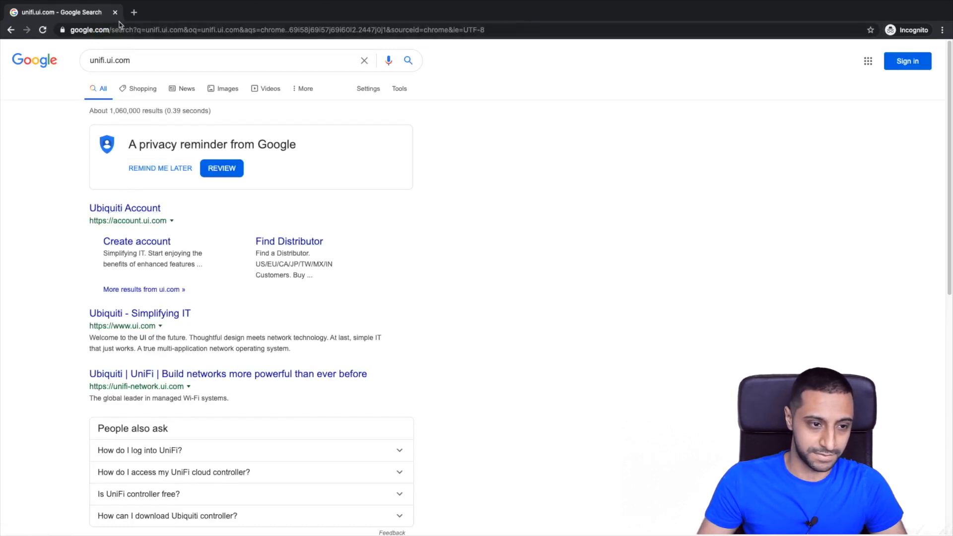
pyautogui.click(244, 30)
pyautogui.write('unifi.')
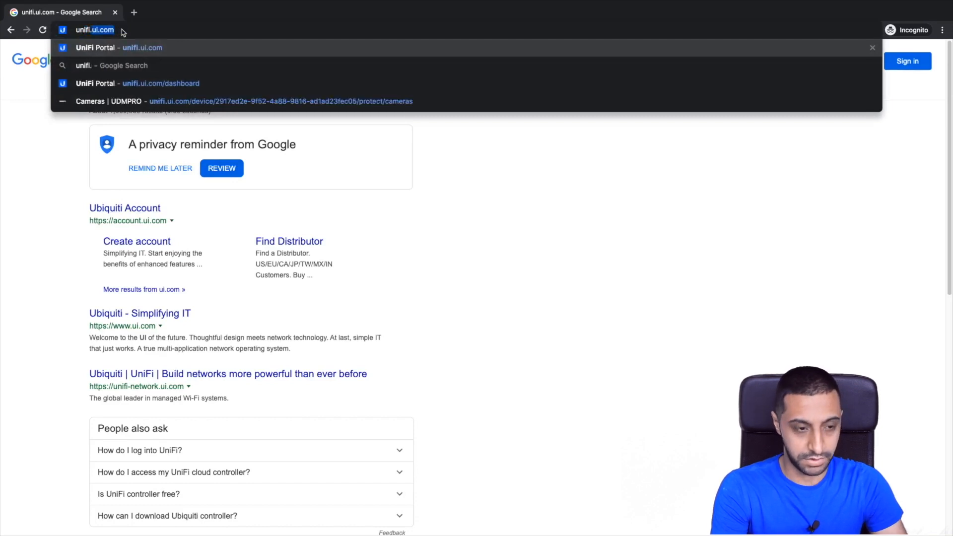
pyautogui.click(161, 83)
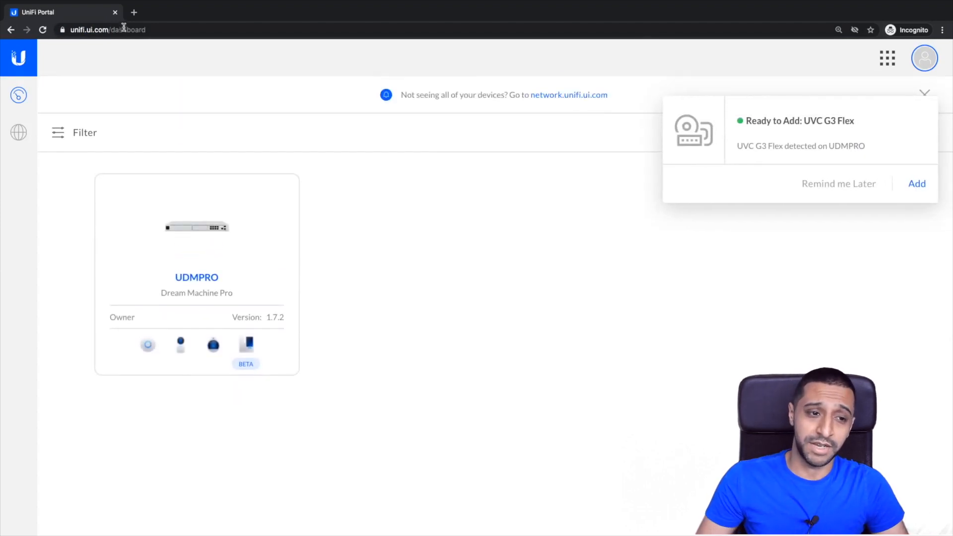
pyautogui.click(133, 12)
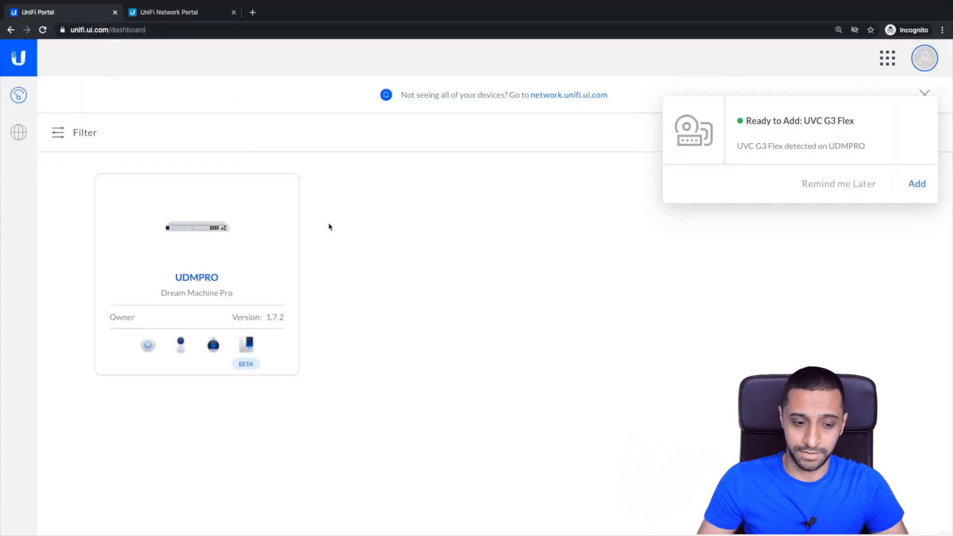
pyautogui.moveTo(179, 344)
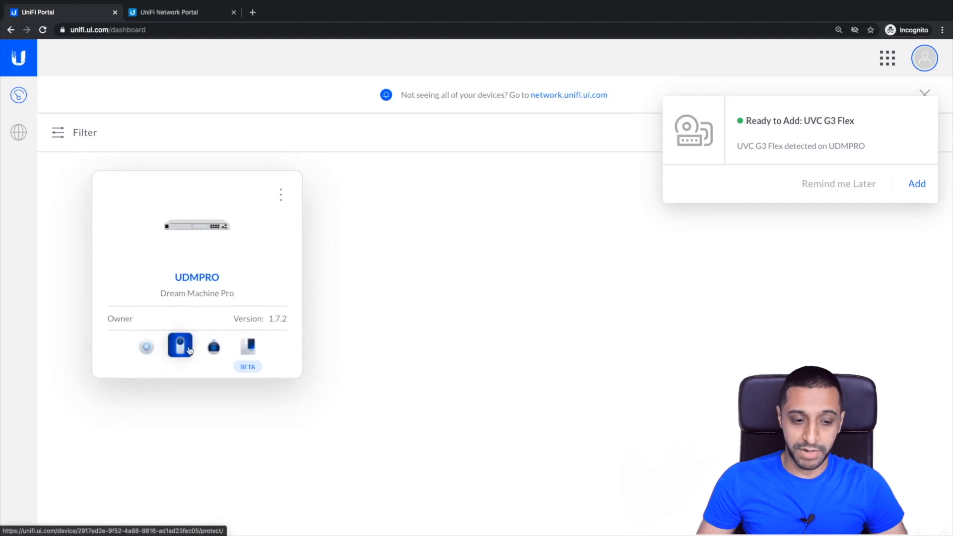
pyautogui.moveTo(179, 345)
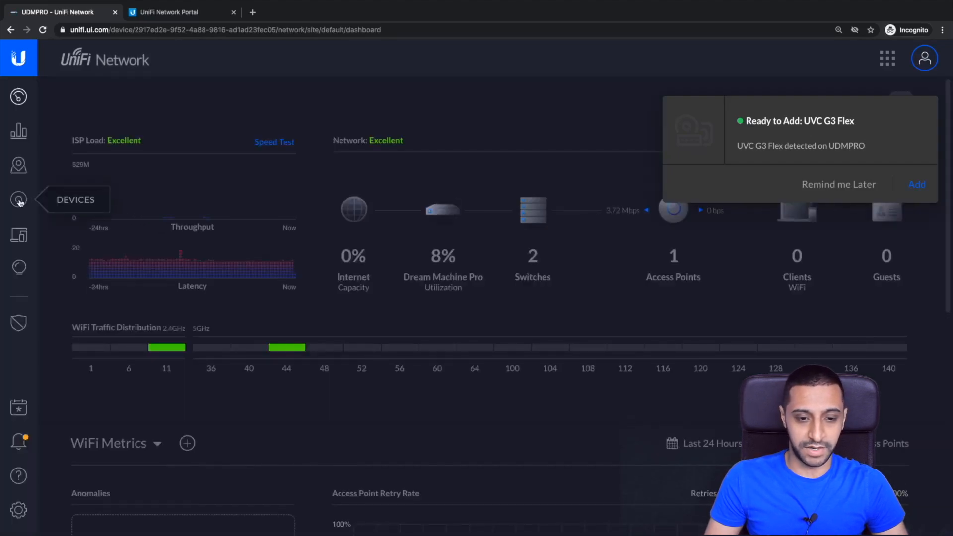
# - Show the UDMPRO's devices: Dream Machine Pro, 24-port switch and AC-Pro access point
pyautogui.click(19, 199)
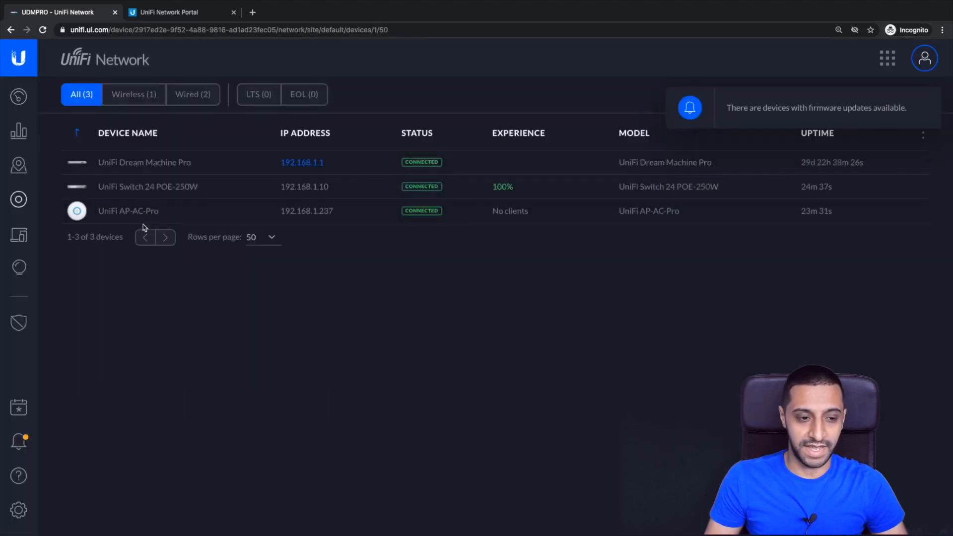
pyautogui.moveTo(19, 235)
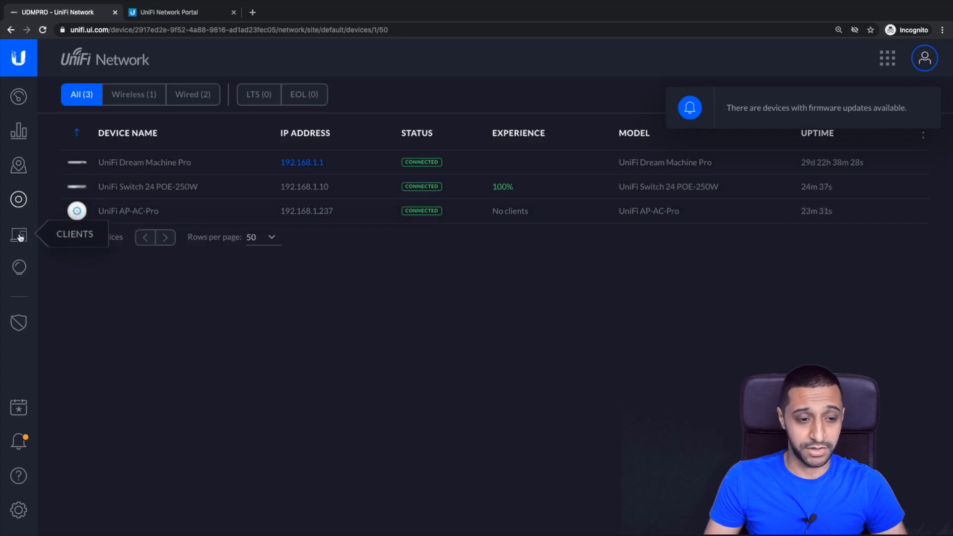
# - Look over the wired Clients list and the topology Map, then start a blank tab
pyautogui.click(18, 236)
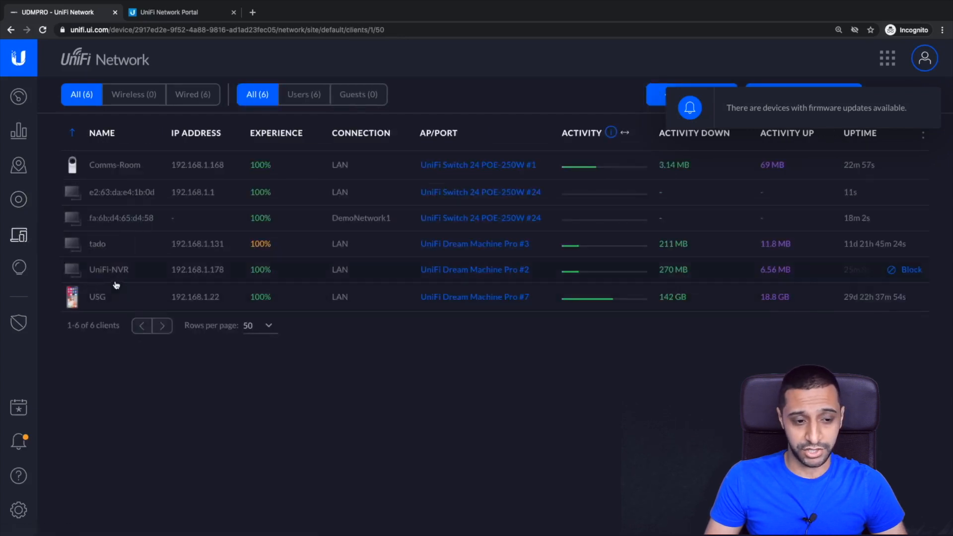
pyautogui.moveTo(258, 273)
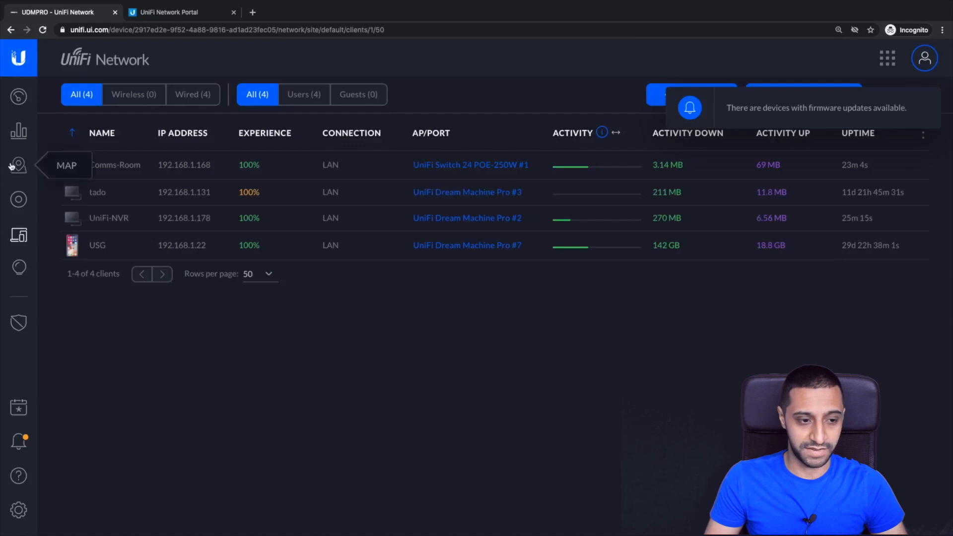
pyautogui.click(18, 165)
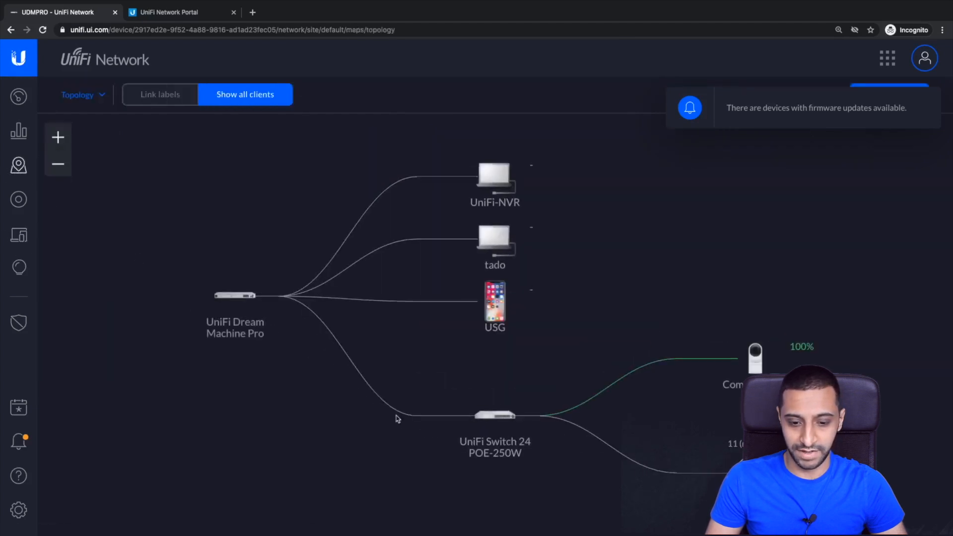
pyautogui.moveTo(456, 210)
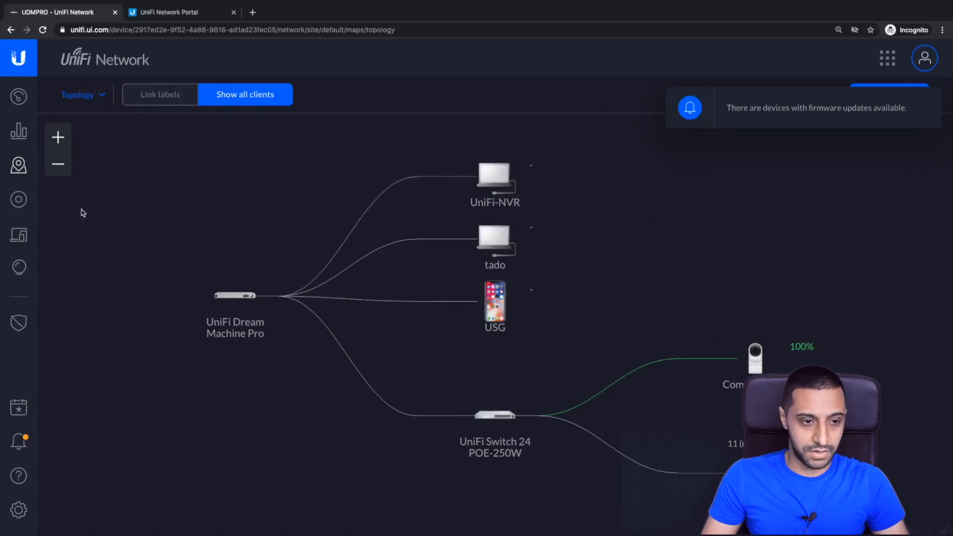
pyautogui.click(18, 200)
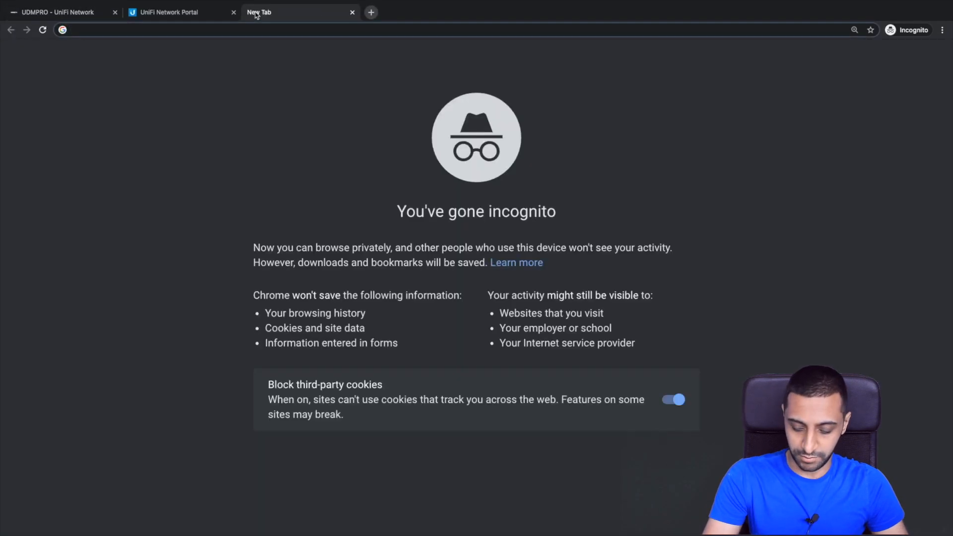
# - Load the NVR setup at 192.168.1.178, name the device UNVROFFICE, and accept the terms
pyautogui.write('192.168.1.178')
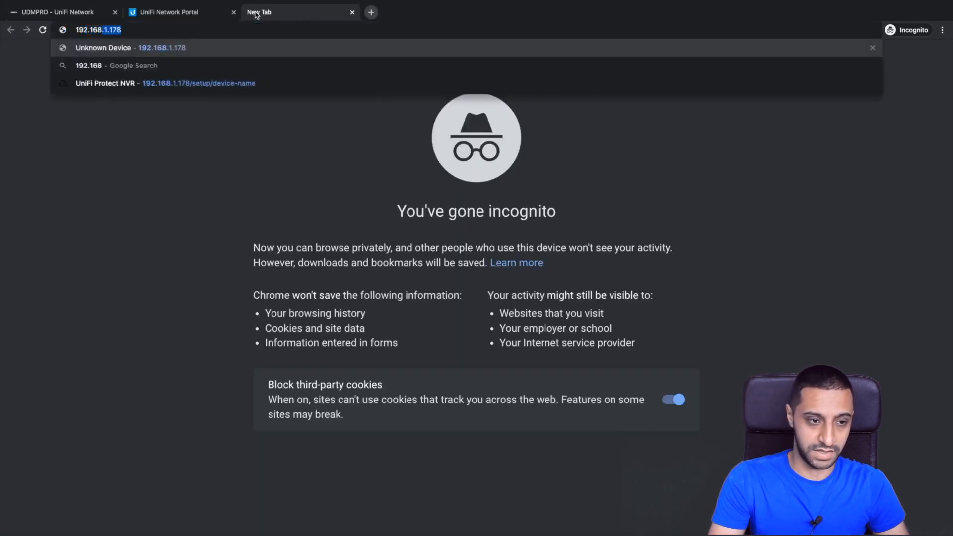
pyautogui.press('Enter')
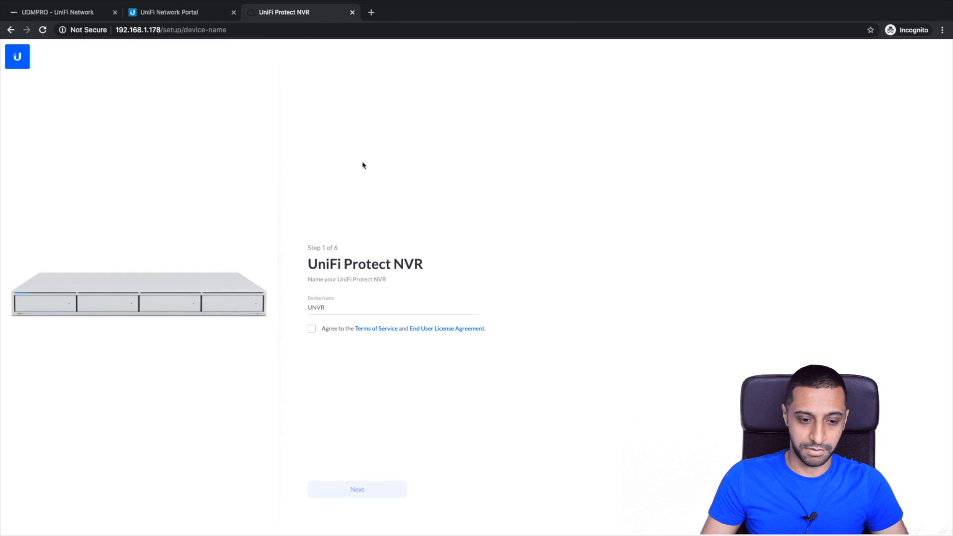
pyautogui.moveTo(355, 186)
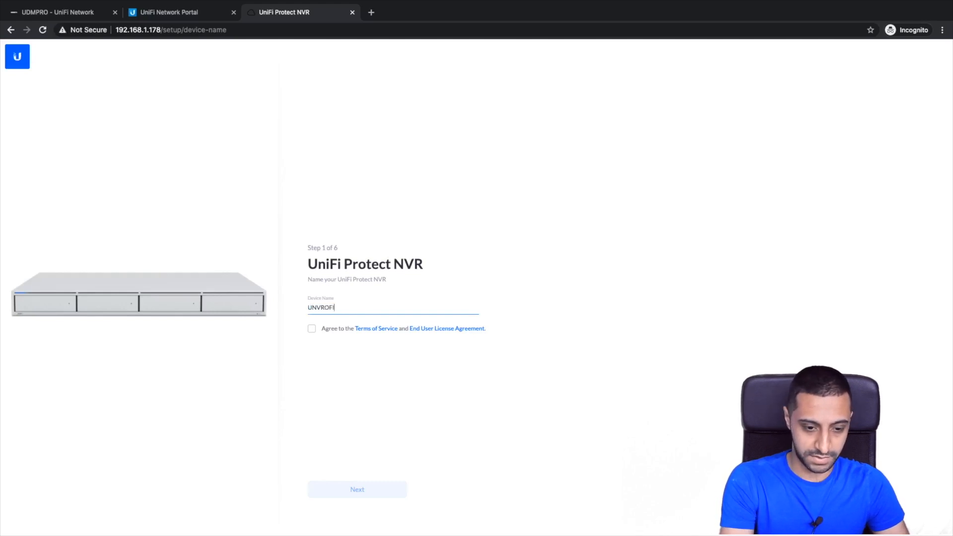
pyautogui.write('FICE')
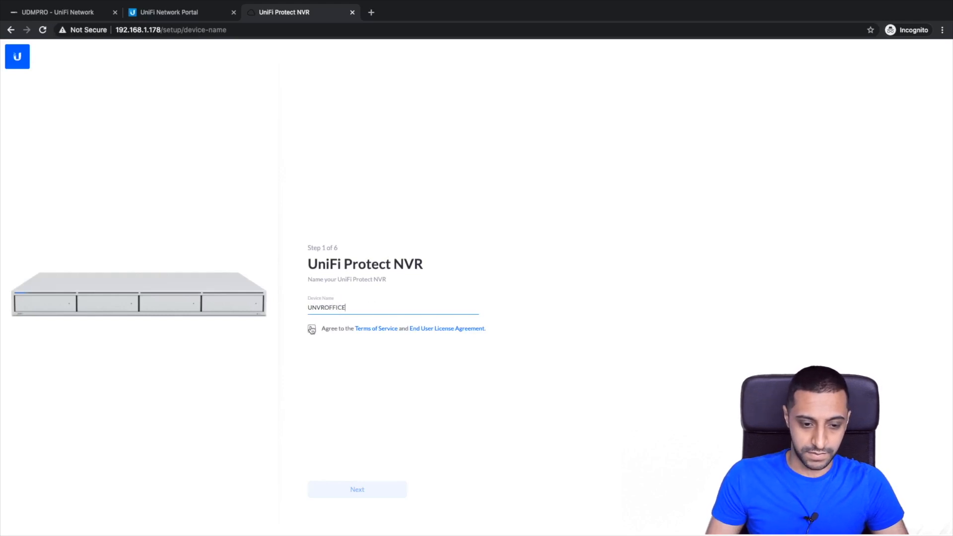
pyautogui.click(356, 490)
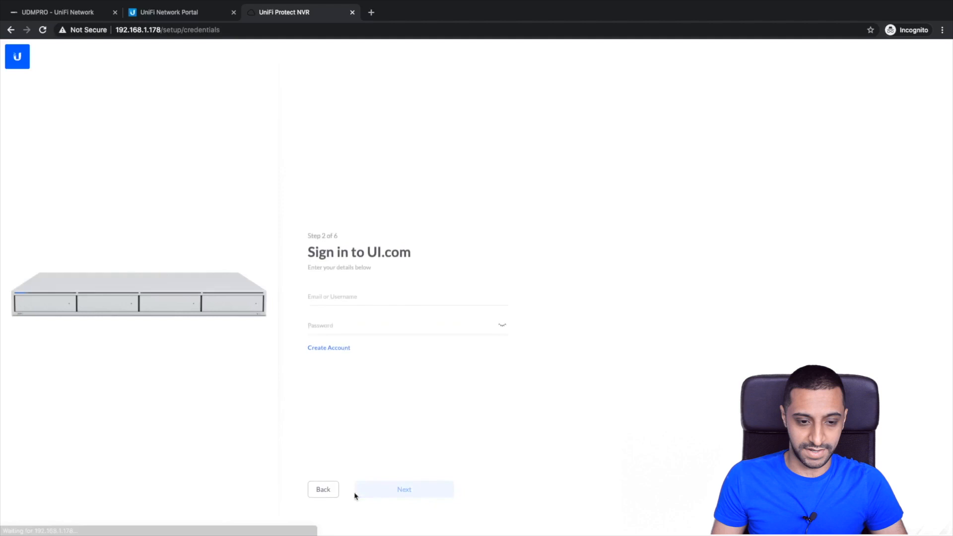
# - Keep the Daily, 3 AM update schedule and advance to the Configuration step
pyautogui.click(407, 296)
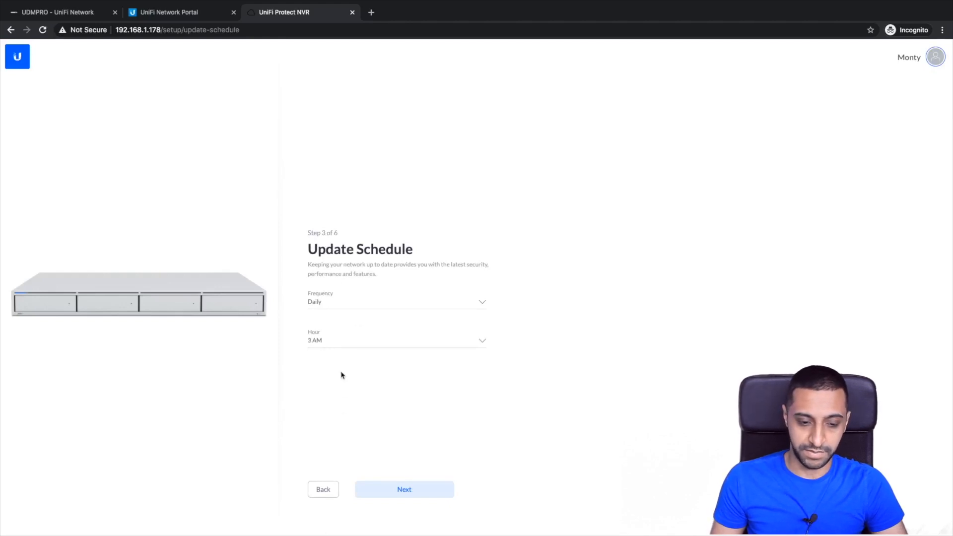
pyautogui.moveTo(340, 352)
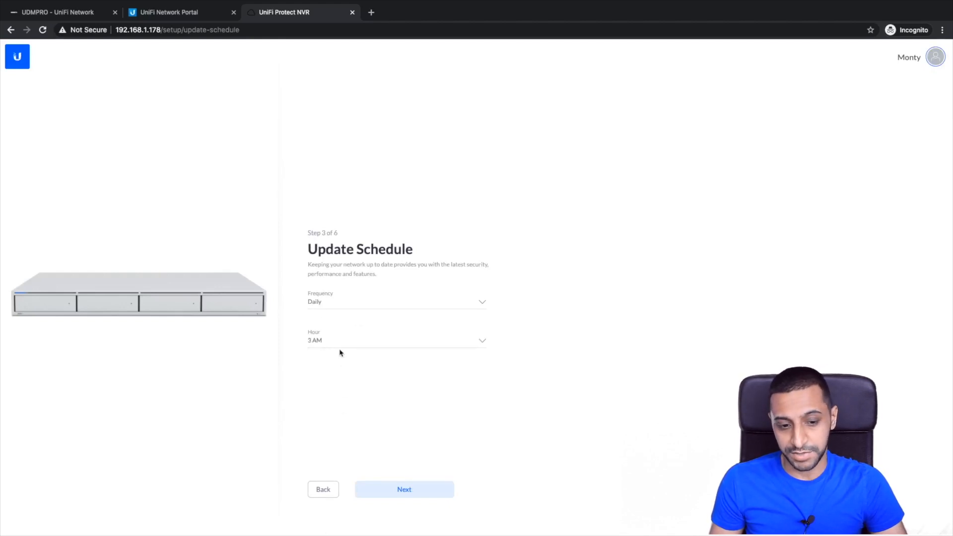
pyautogui.click(396, 301)
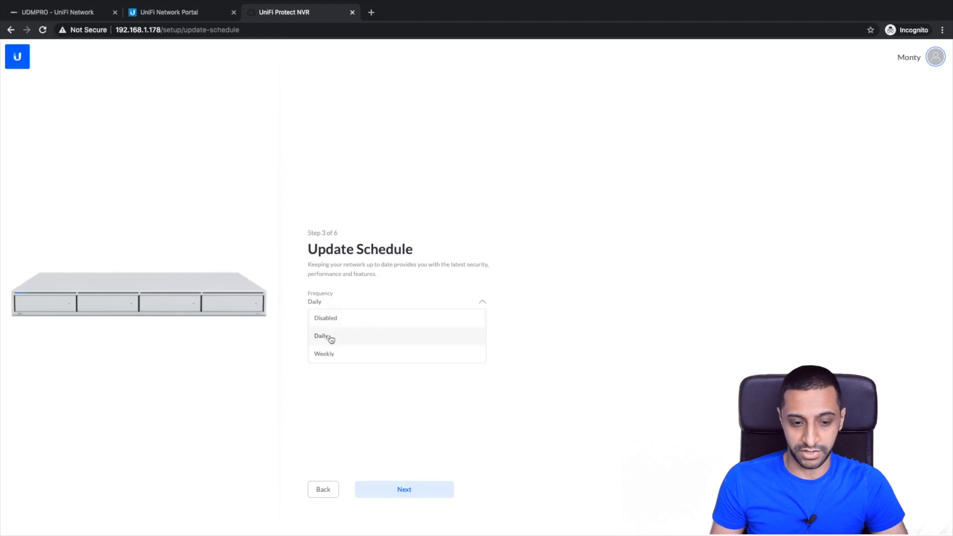
pyautogui.moveTo(671, 317)
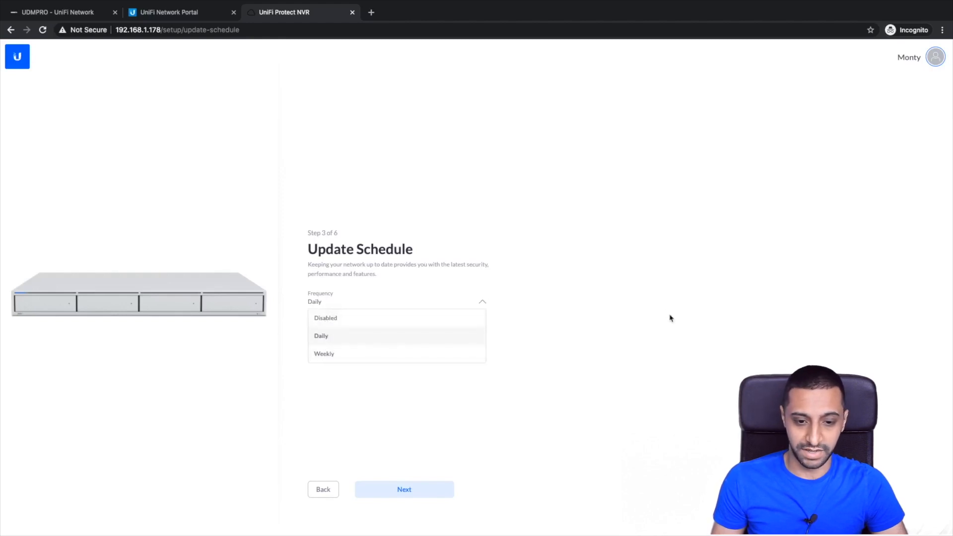
pyautogui.click(321, 336)
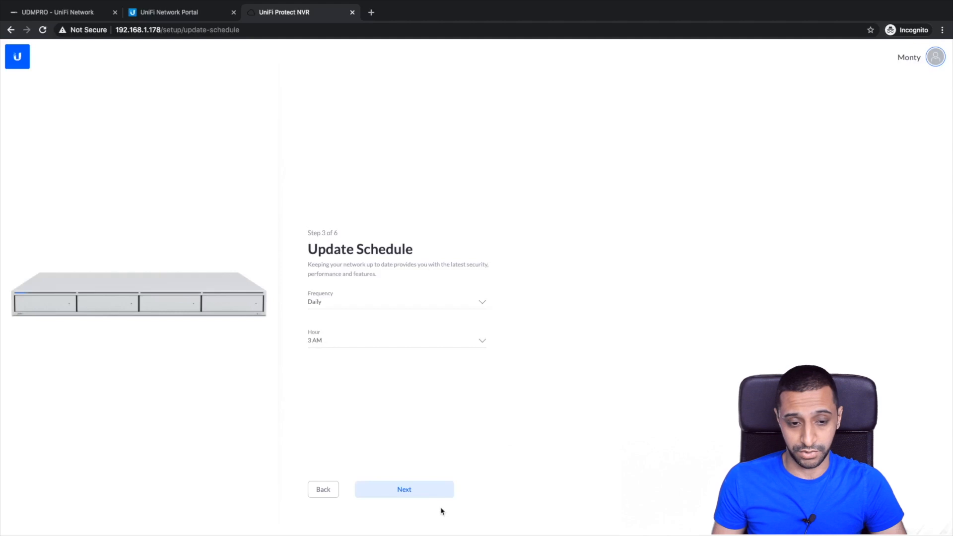
pyautogui.moveTo(404, 490)
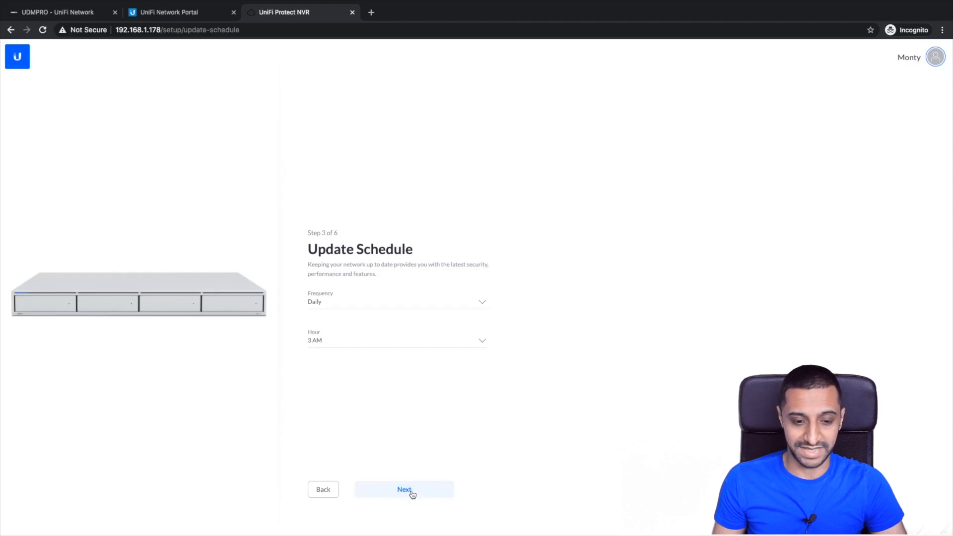
pyautogui.click(403, 489)
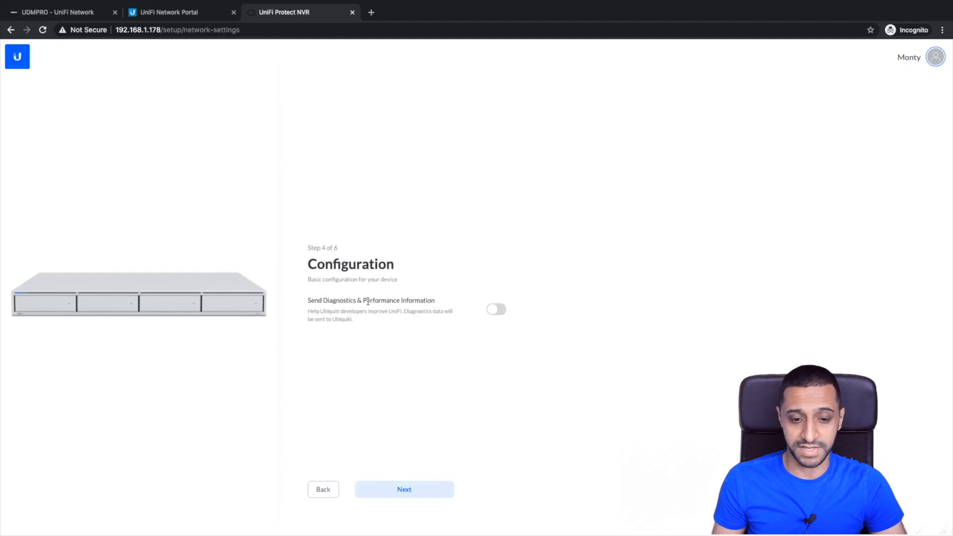
pyautogui.moveTo(489, 313)
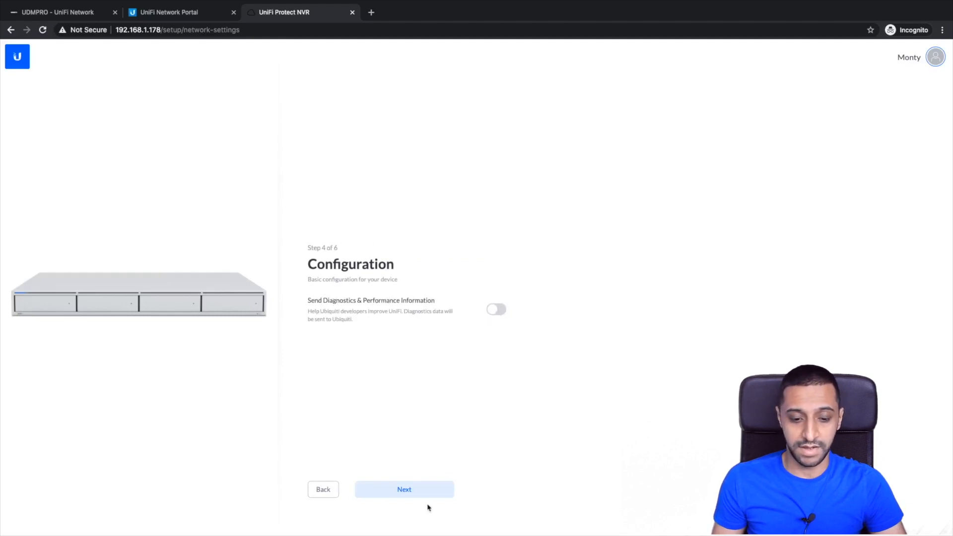
# - Leave diagnostics sharing off, pass the Review step, and finish the NVR setup
pyautogui.click(404, 489)
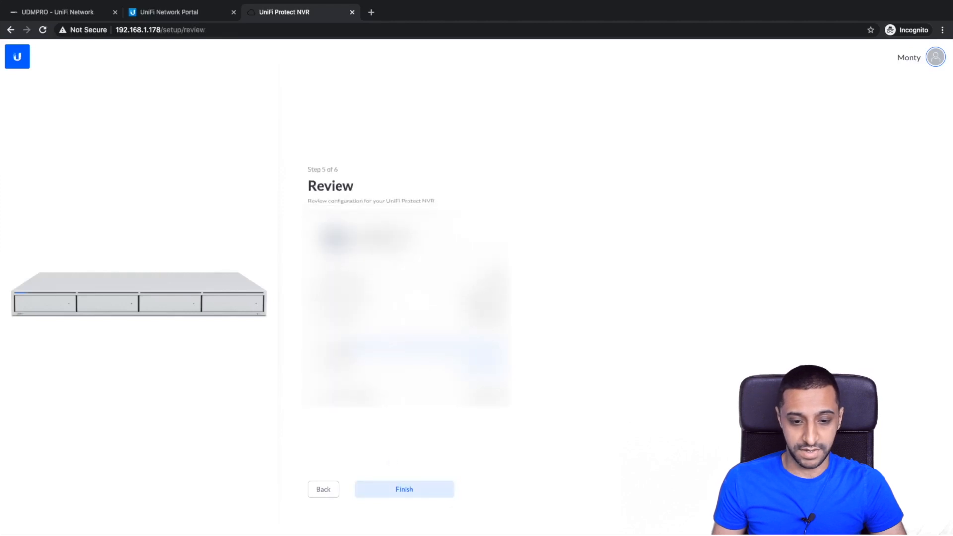
pyautogui.moveTo(579, 438)
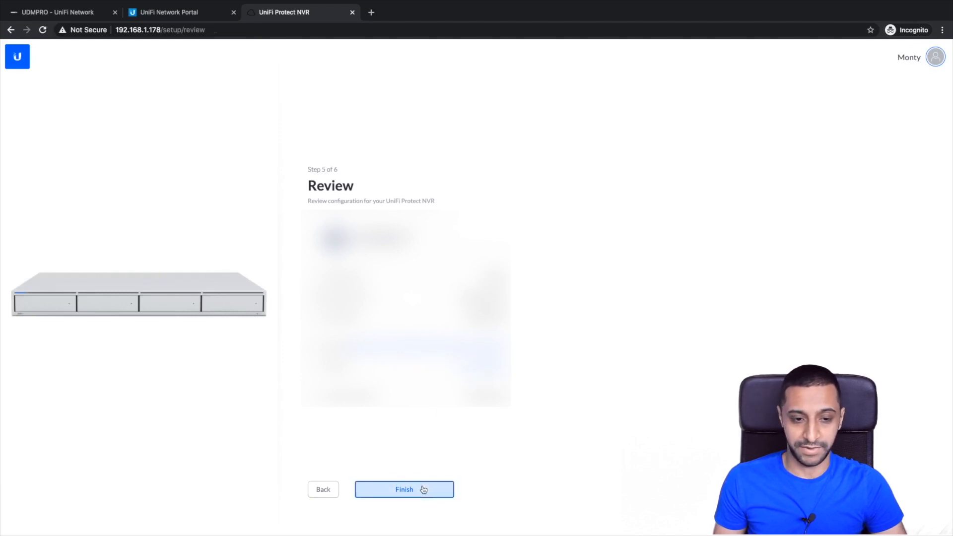
pyautogui.click(404, 489)
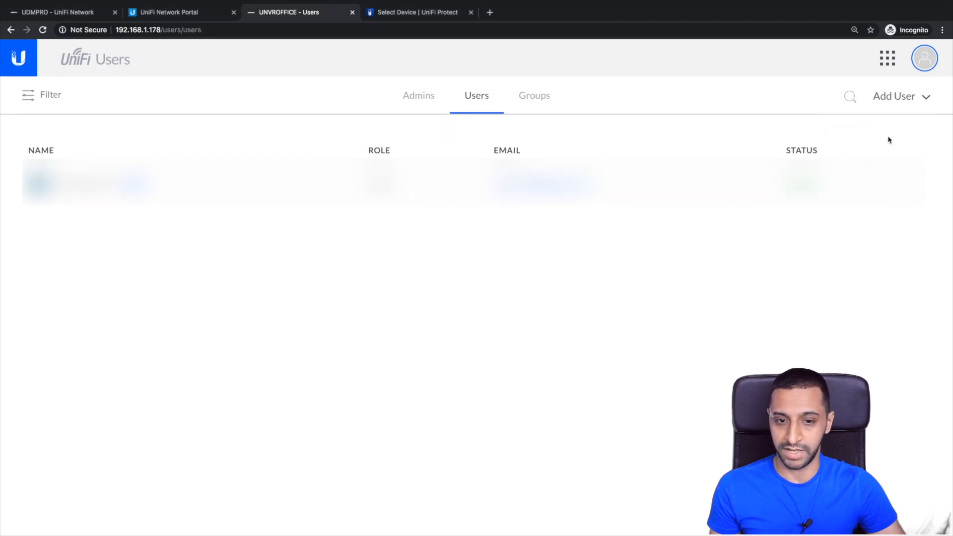
# - Check UNVROFFICE's Users, Admins (one admin) and Groups tabs
pyautogui.click(900, 96)
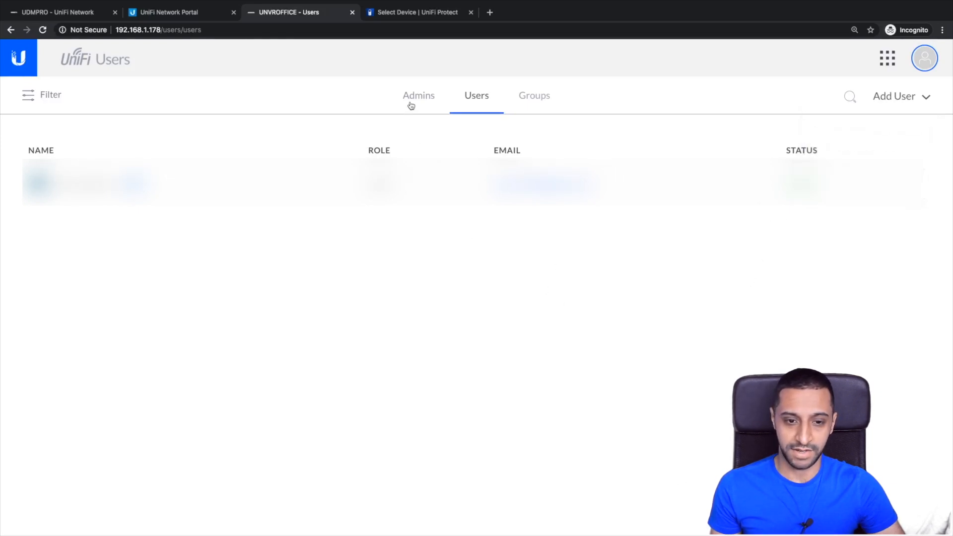
pyautogui.click(418, 95)
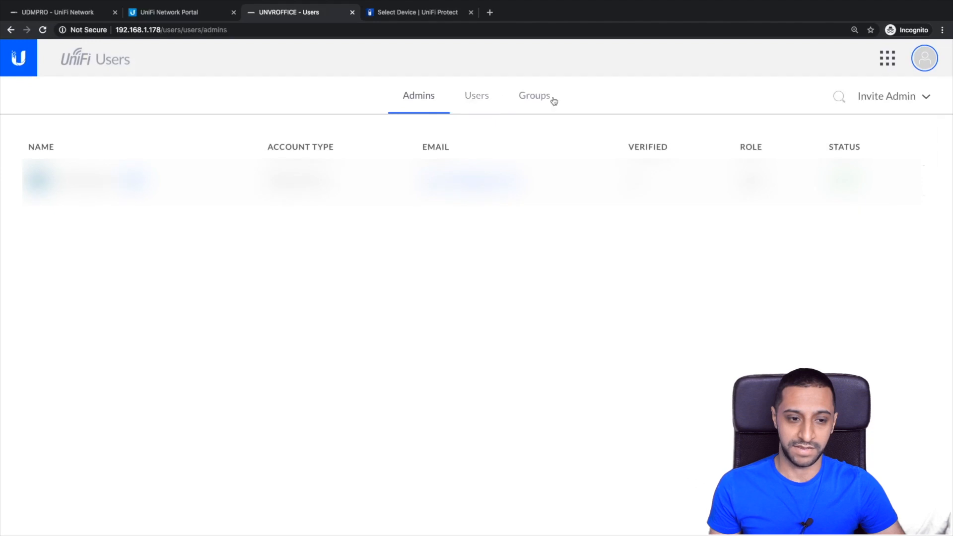
pyautogui.click(534, 95)
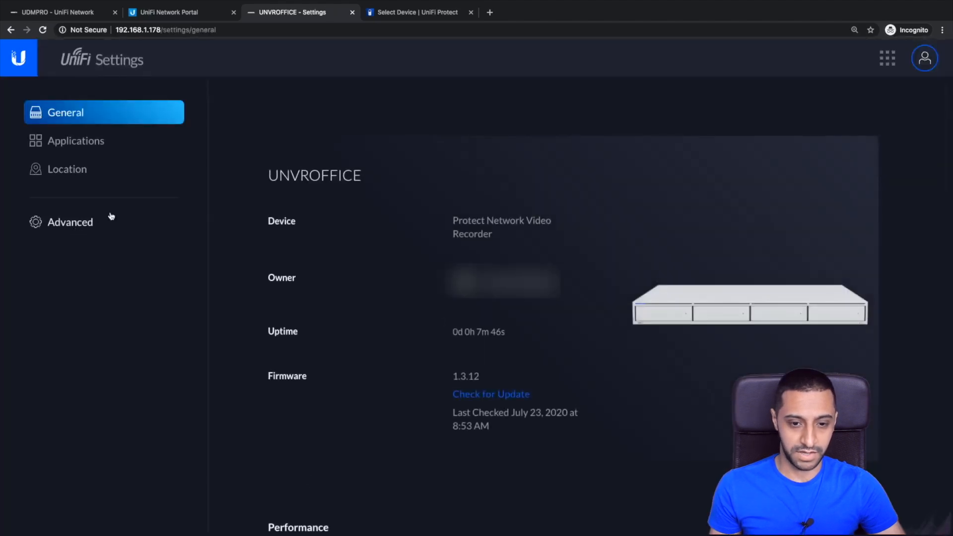
pyautogui.moveTo(354, 400)
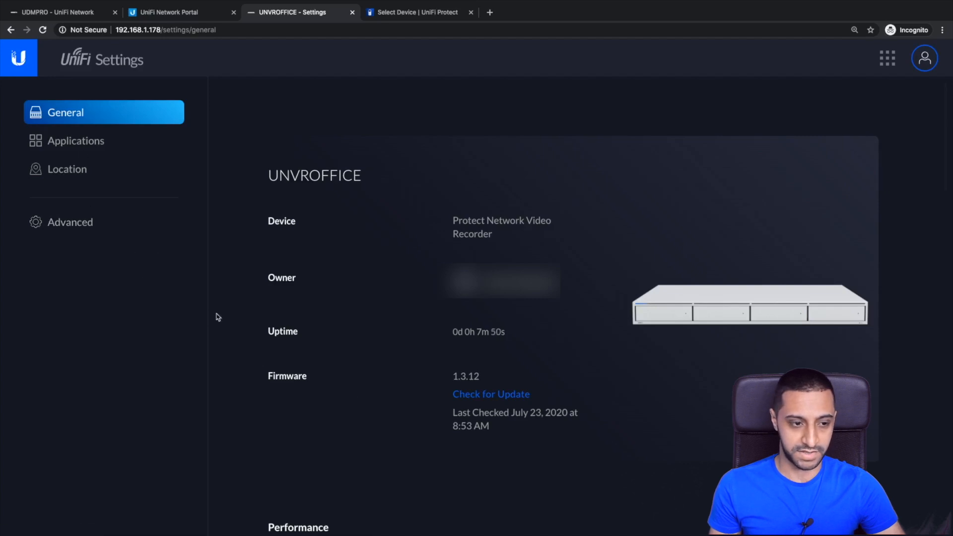
# - Show the Applications page, where Protect is listed with an update check option
pyautogui.click(76, 141)
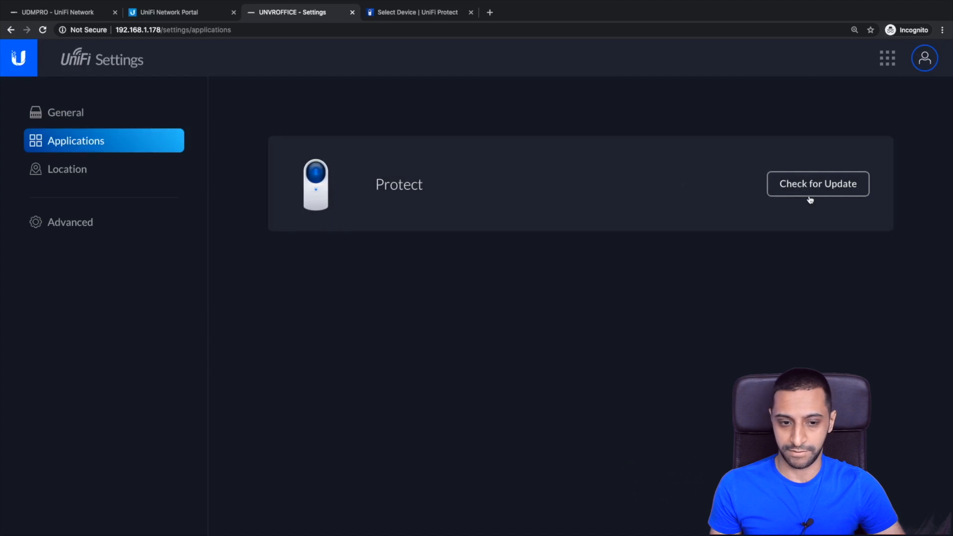
pyautogui.moveTo(66, 168)
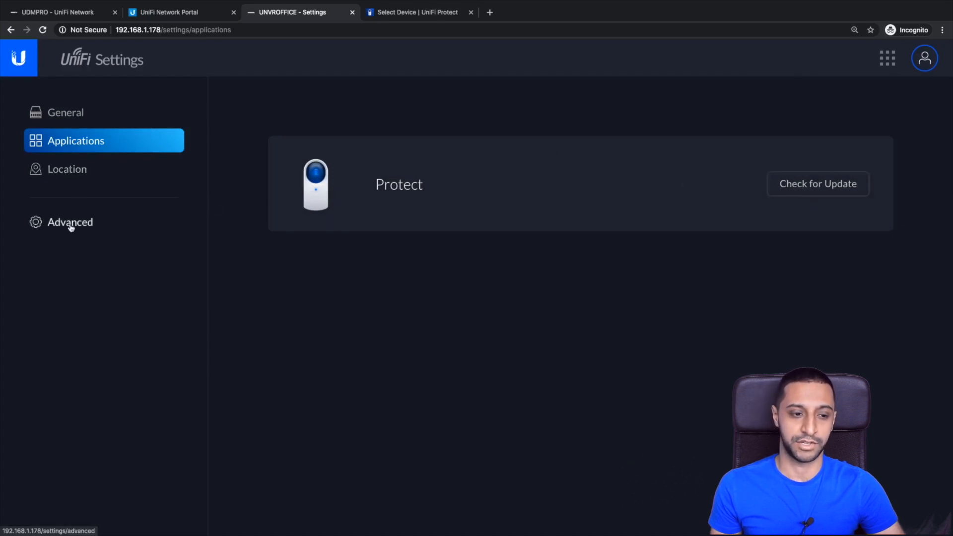
# - Review the Advanced settings, cancelling the SSH password prompt so SSH stays off
pyautogui.click(69, 222)
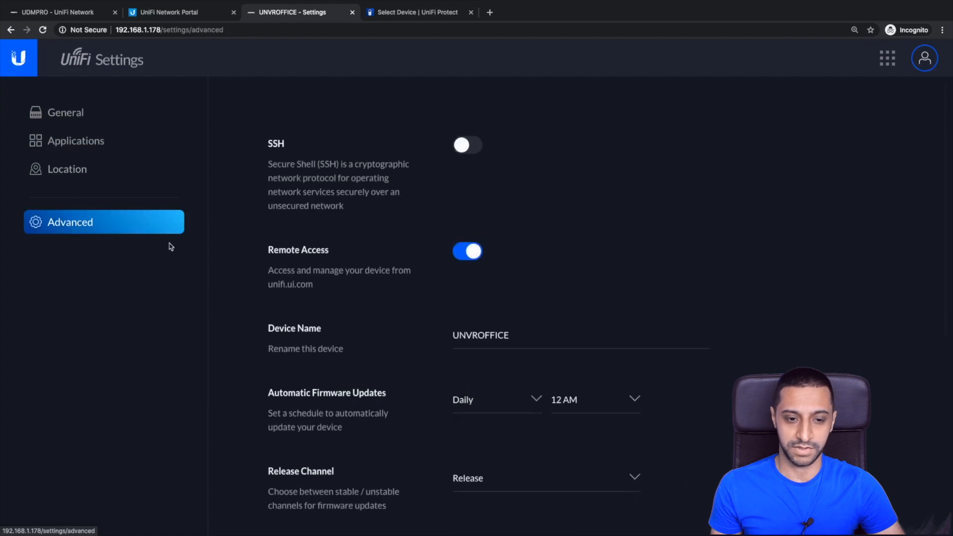
pyautogui.moveTo(477, 156)
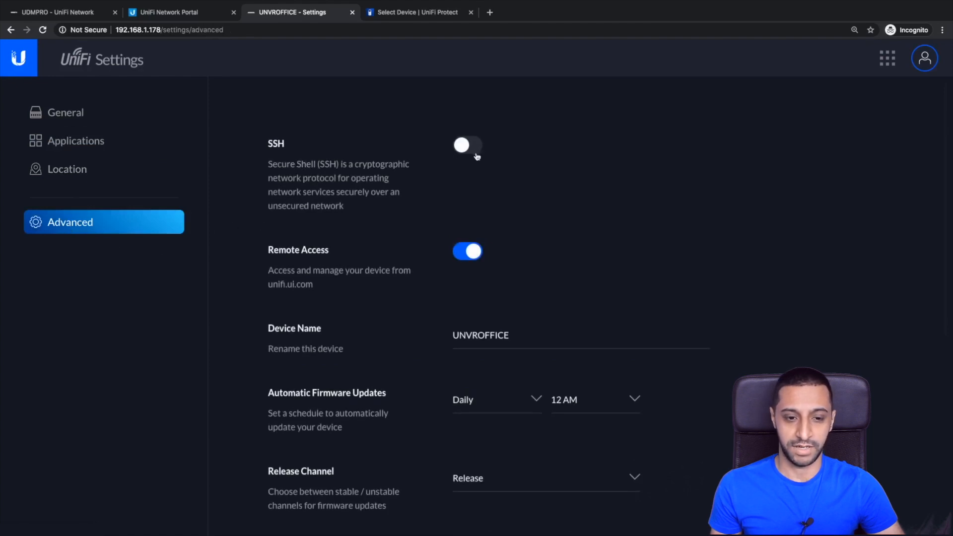
pyautogui.click(466, 146)
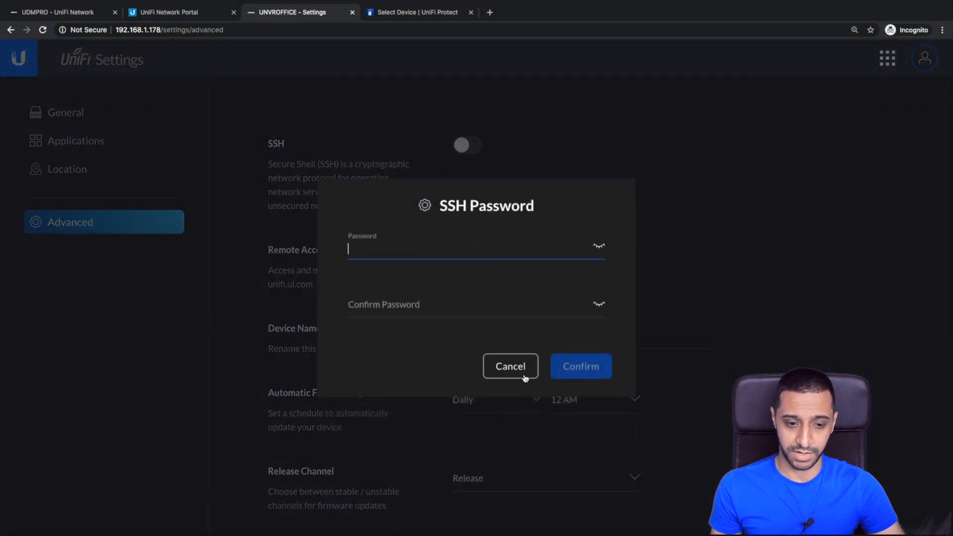
pyautogui.click(510, 366)
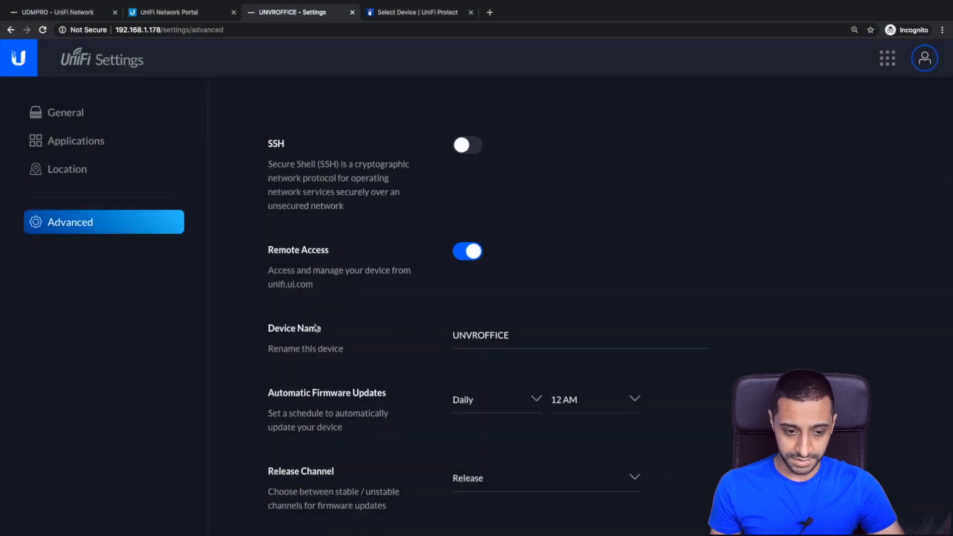
pyautogui.click(507, 335)
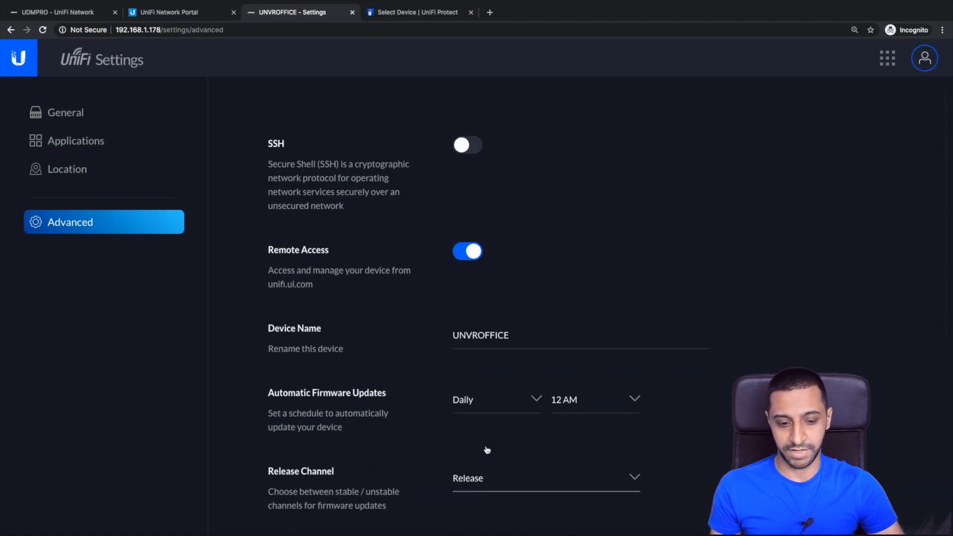
pyautogui.scroll(-3)
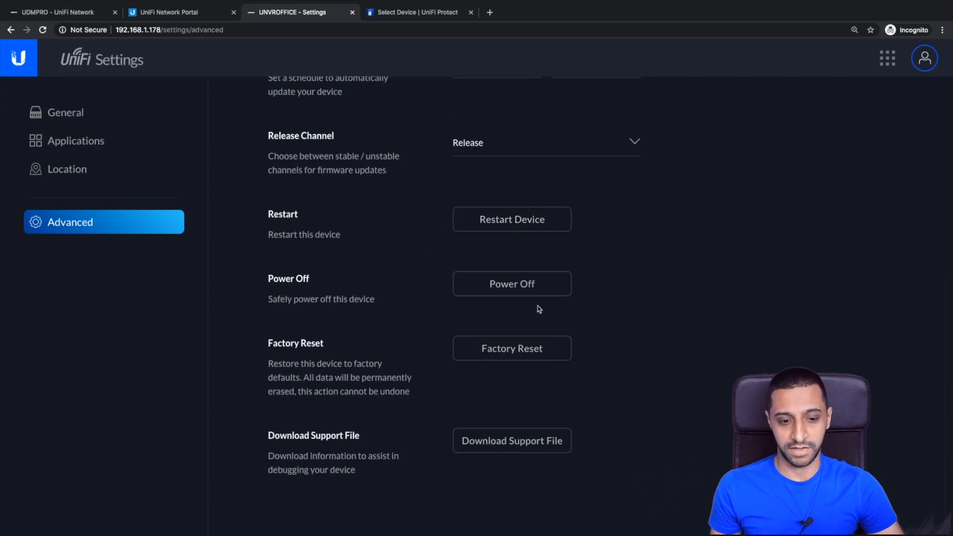
pyautogui.moveTo(119, 241)
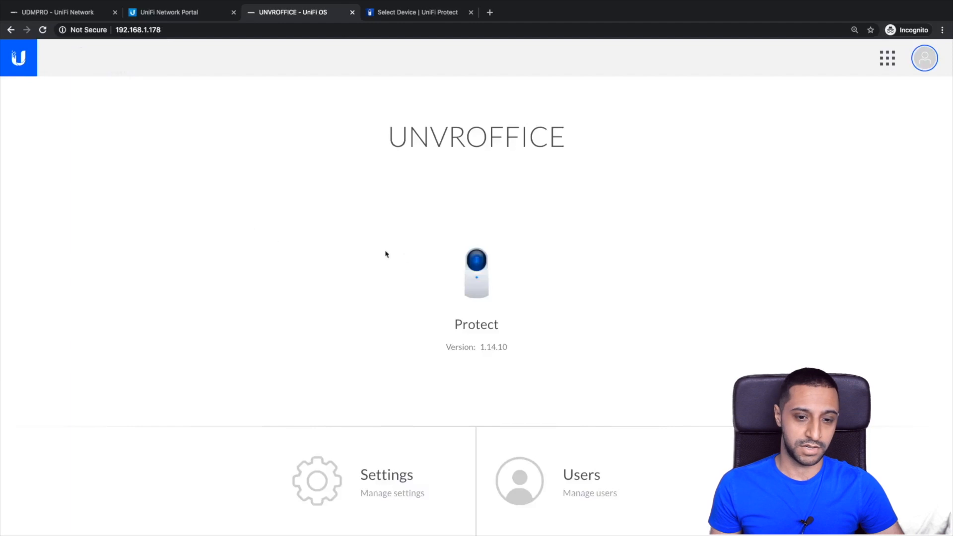
# - Launch Protect from the console home and add the UVC G3 Flex camera
pyautogui.click(477, 272)
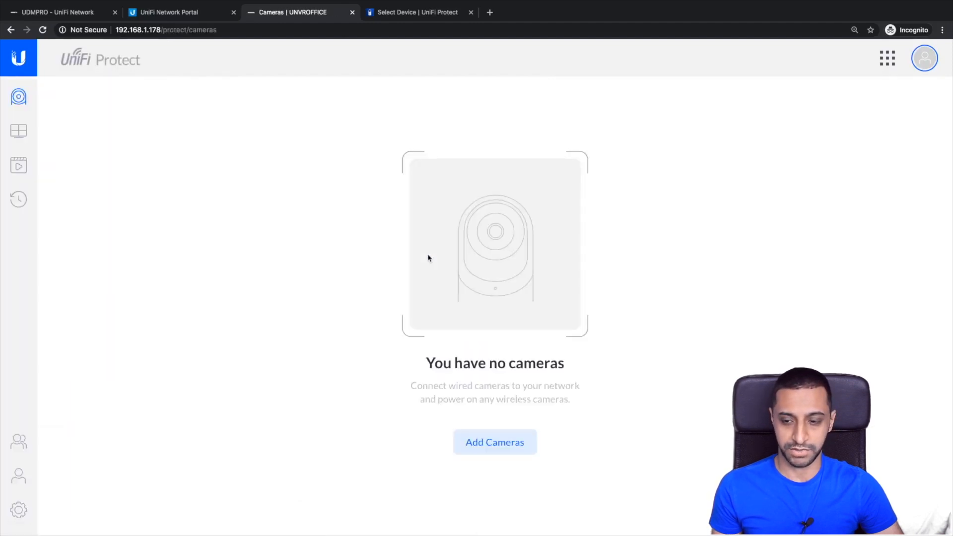
pyautogui.moveTo(495, 442)
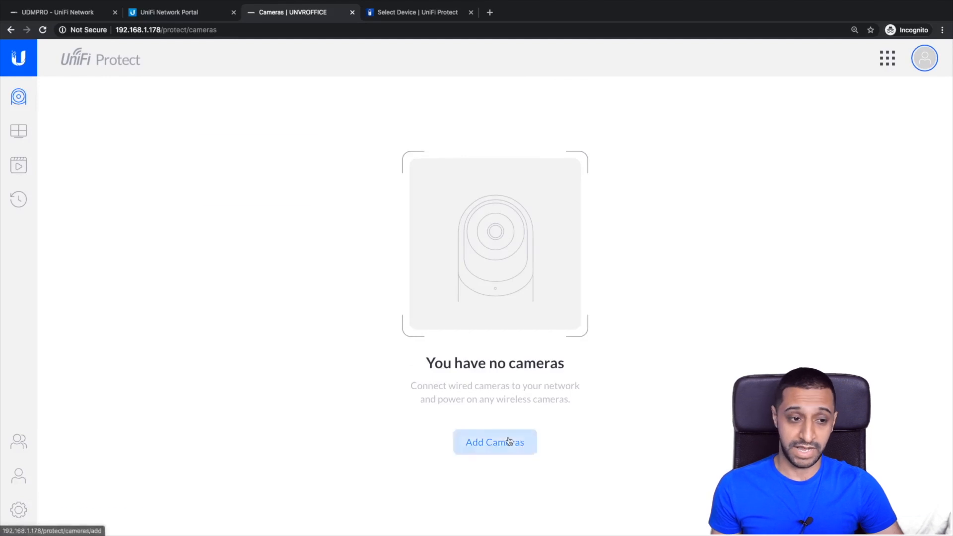
pyautogui.click(494, 442)
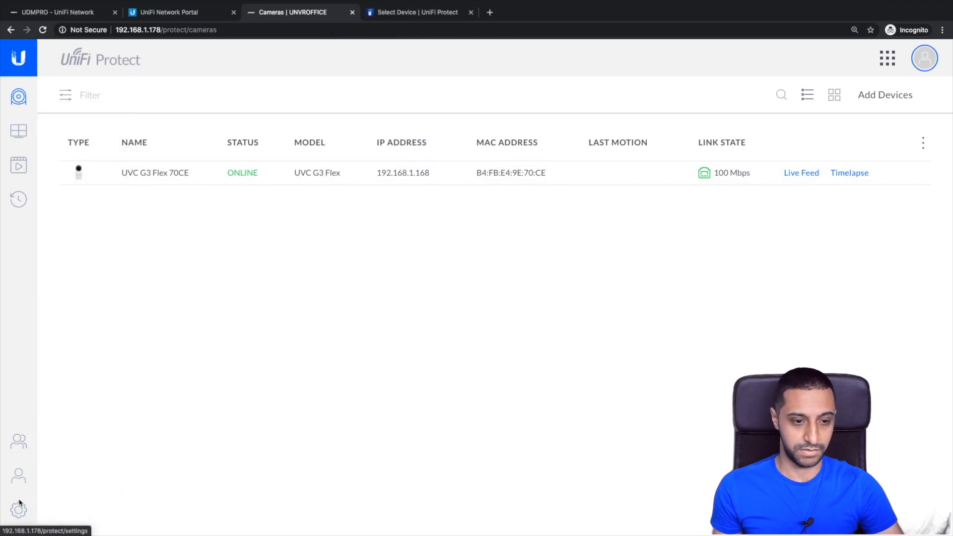
pyautogui.moveTo(18, 399)
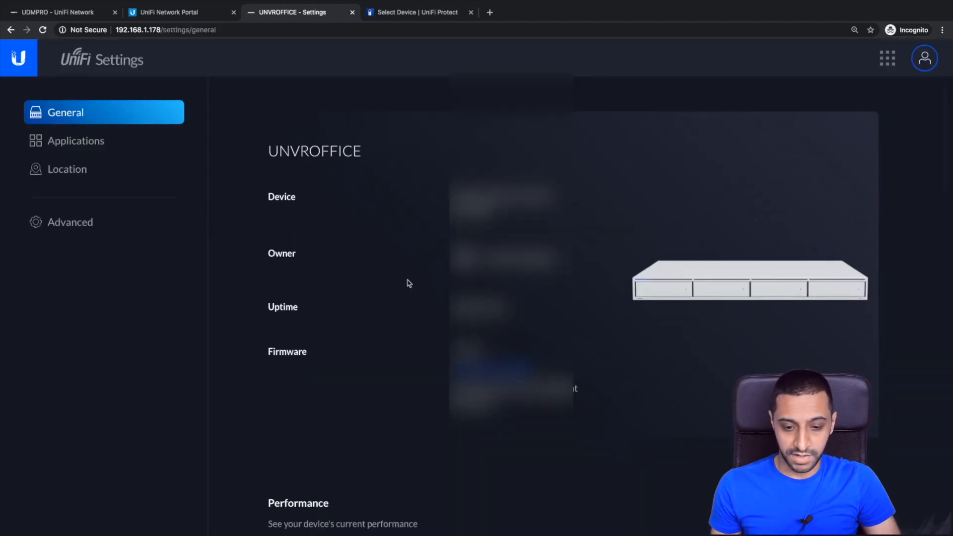
# - Scroll past Performance and Hardware specs to Storage & Capacity, showing four healthy 2 TB RAID5 drives
pyautogui.scroll(-3)
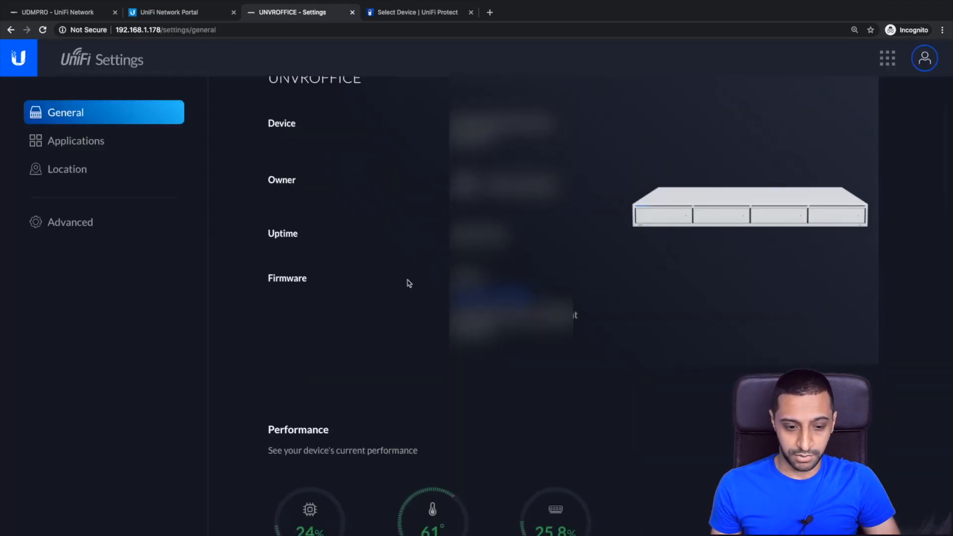
pyautogui.scroll(-3)
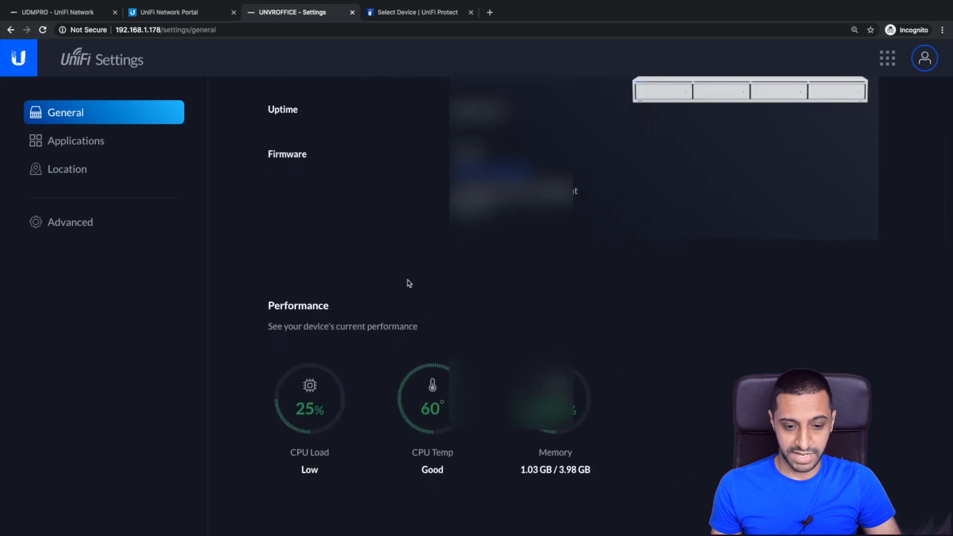
pyautogui.scroll(-3)
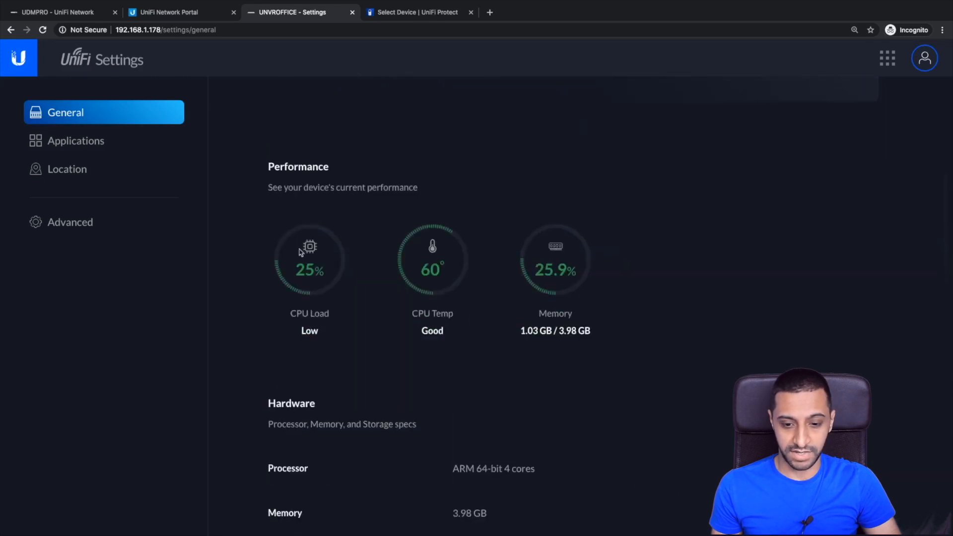
pyautogui.moveTo(429, 271)
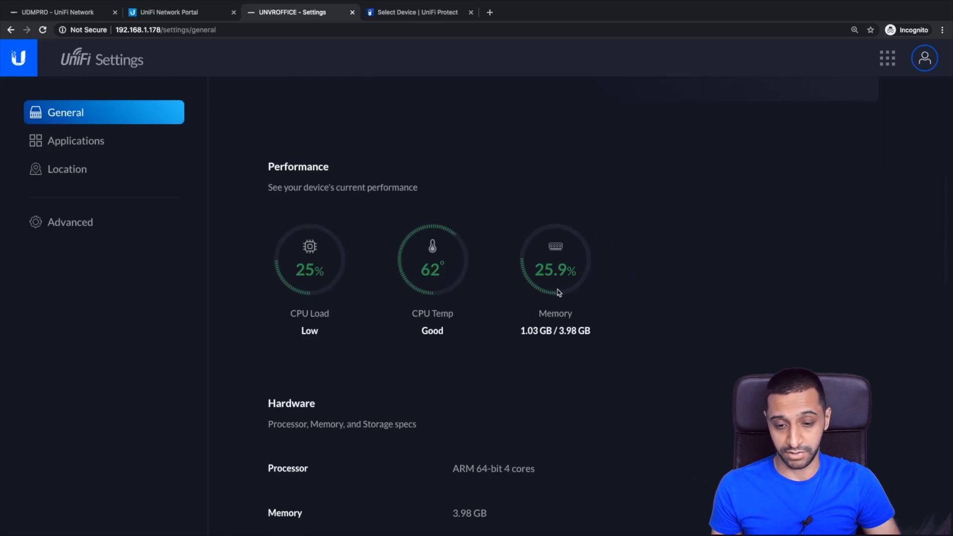
pyautogui.scroll(-3)
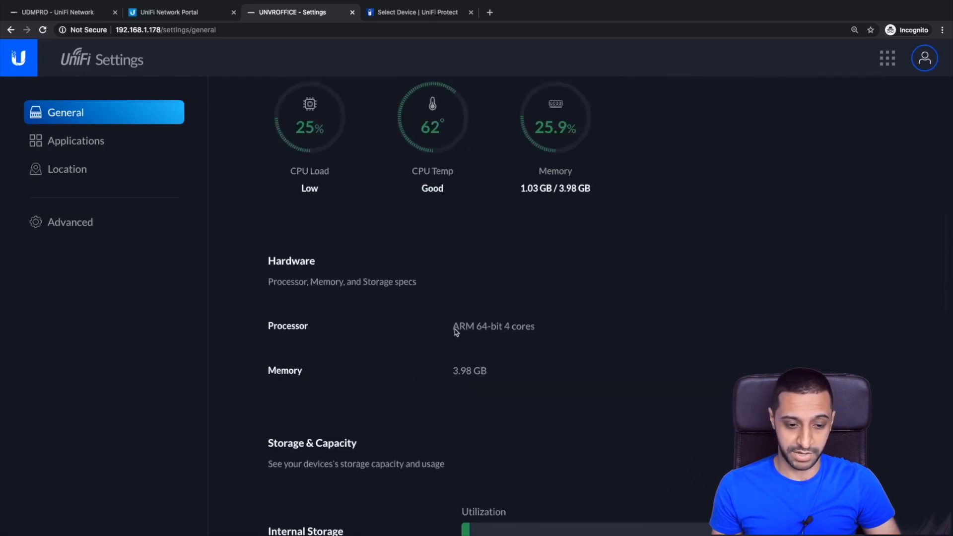
pyautogui.scroll(-3)
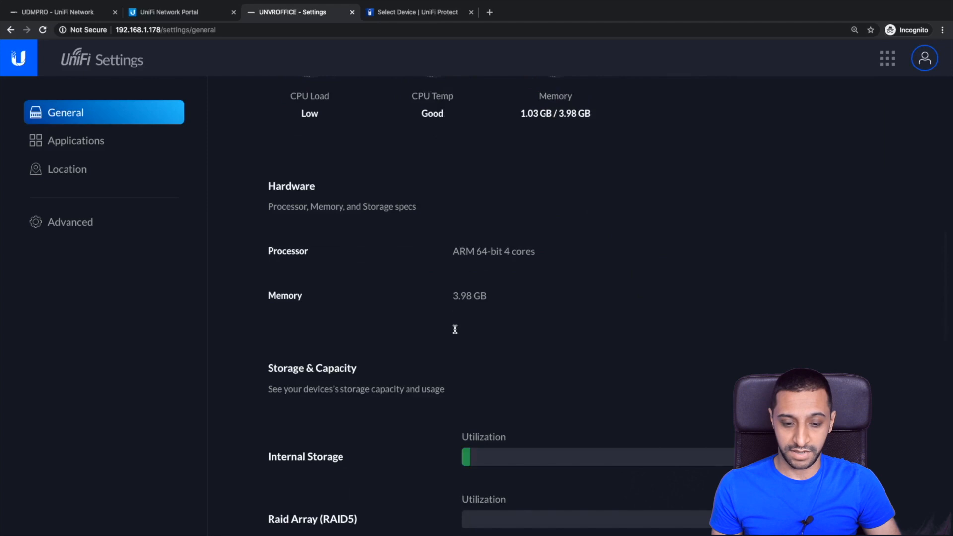
pyautogui.scroll(-3)
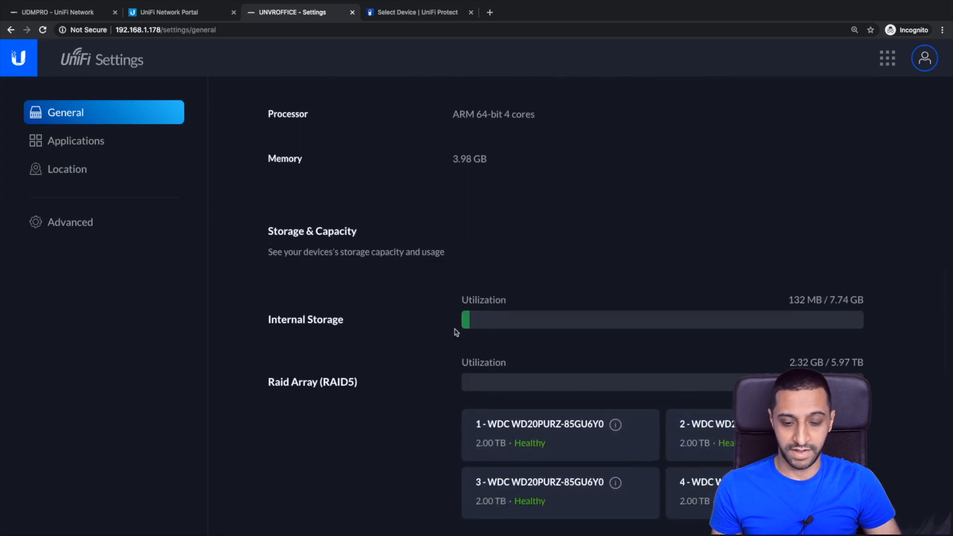
pyautogui.scroll(-3)
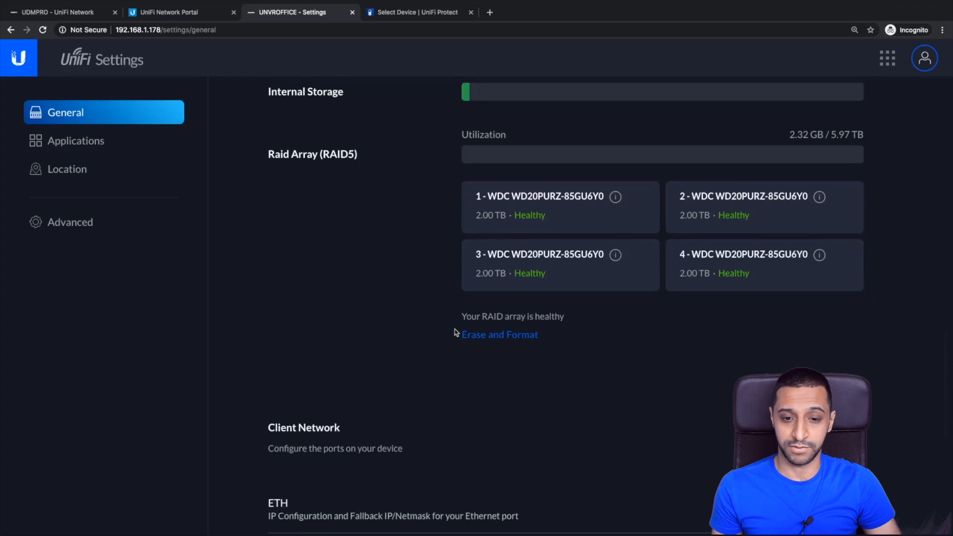
pyautogui.moveTo(468, 98)
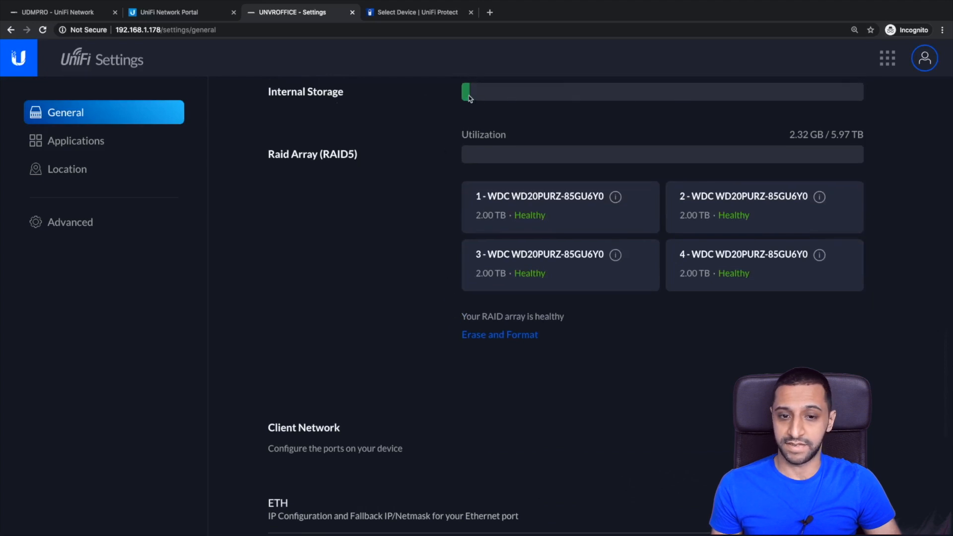
pyautogui.moveTo(605, 93)
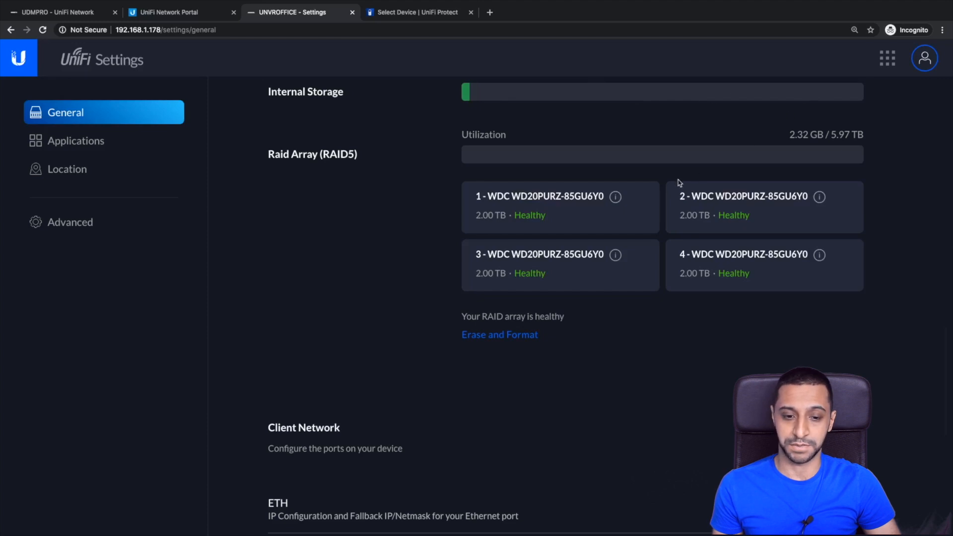
pyautogui.moveTo(699, 211)
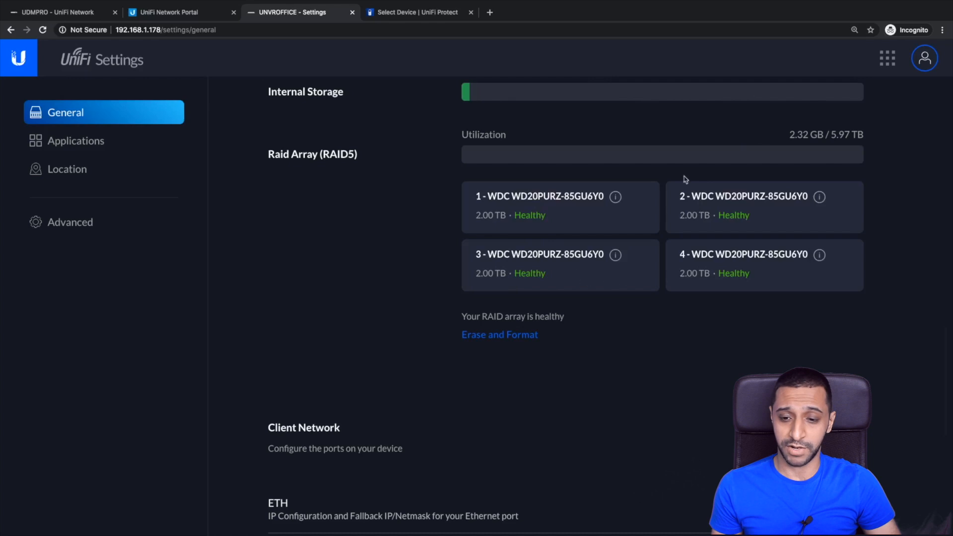
pyautogui.moveTo(790, 135); pyautogui.dragTo(863, 134)
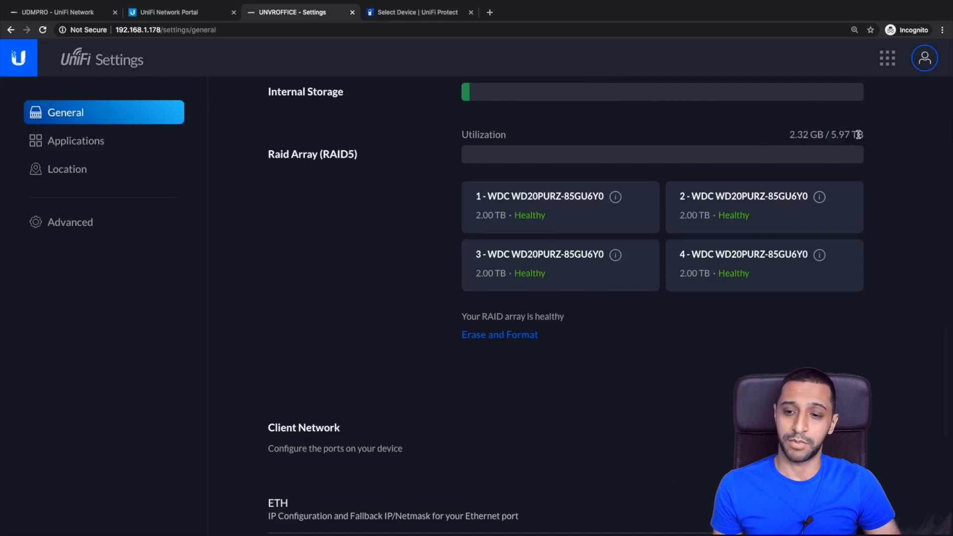
pyautogui.moveTo(282, 169)
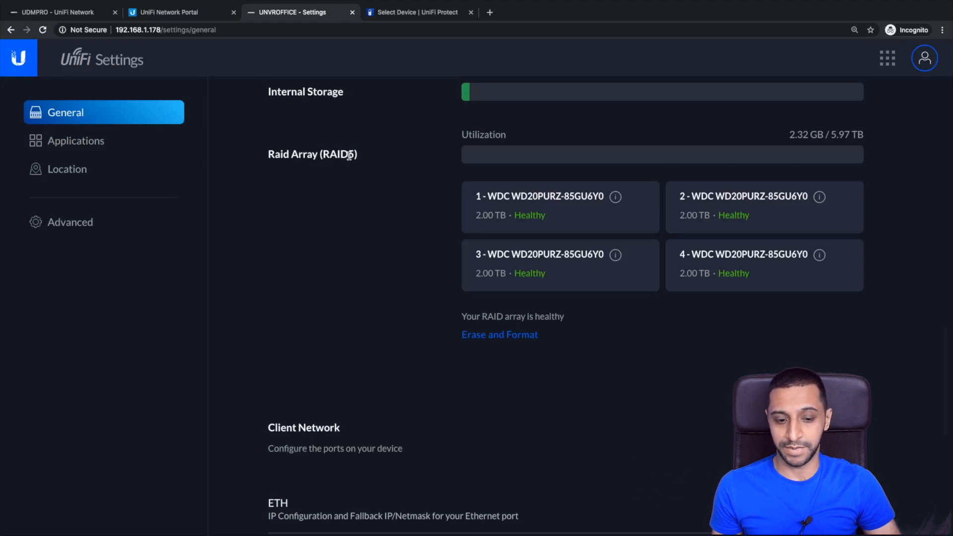
pyautogui.moveTo(418, 264)
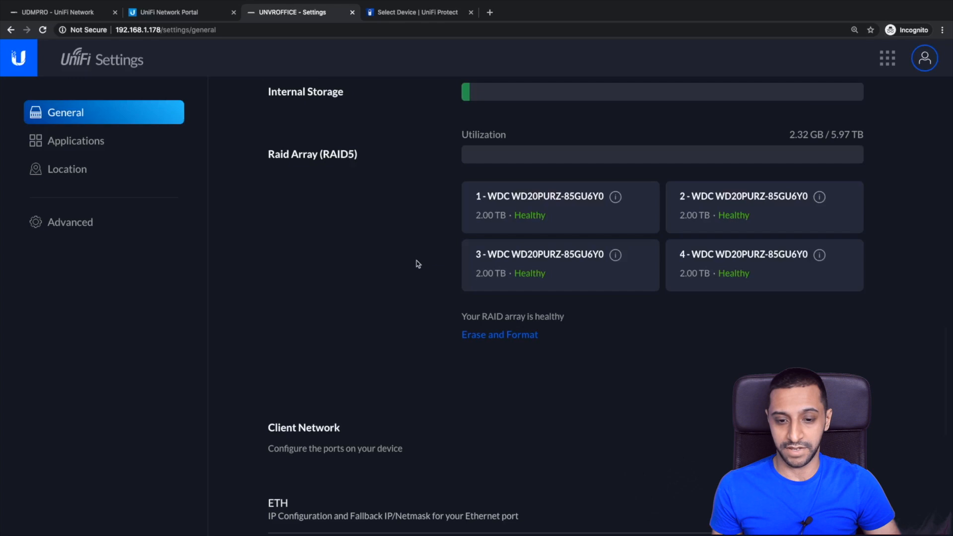
# - Review the Client Network Ethernet port's DHCP configuration, Fallback IP and Netmask, plus the SFP port
pyautogui.scroll(-3)
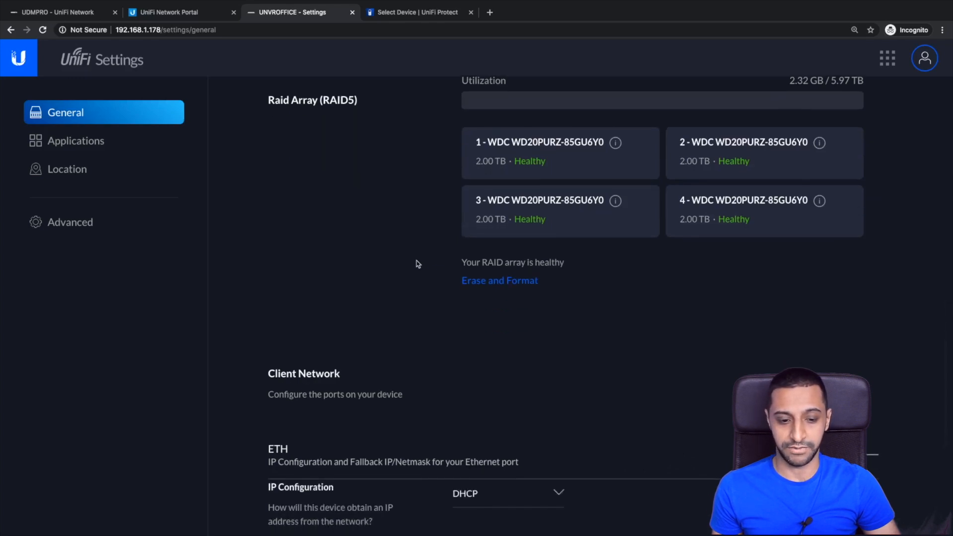
pyautogui.scroll(-3)
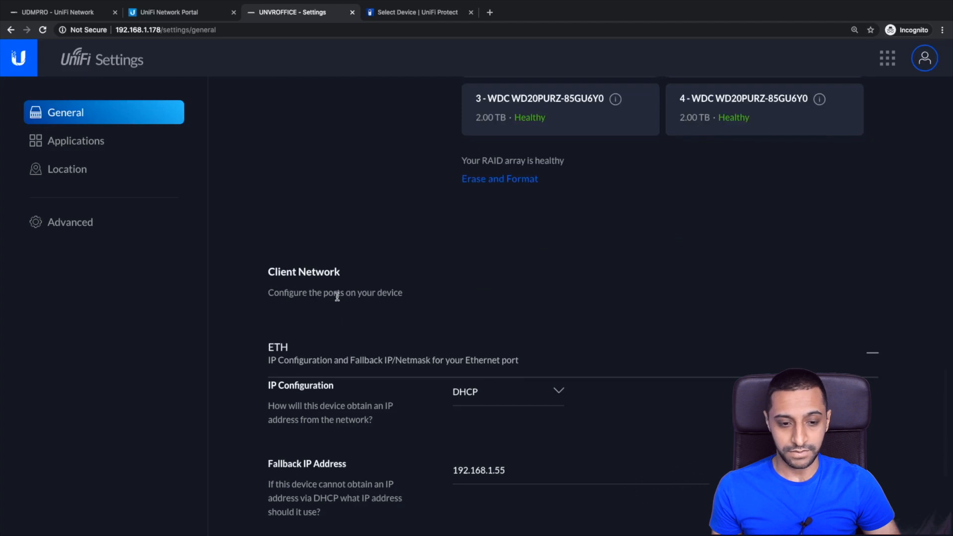
pyautogui.scroll(-3)
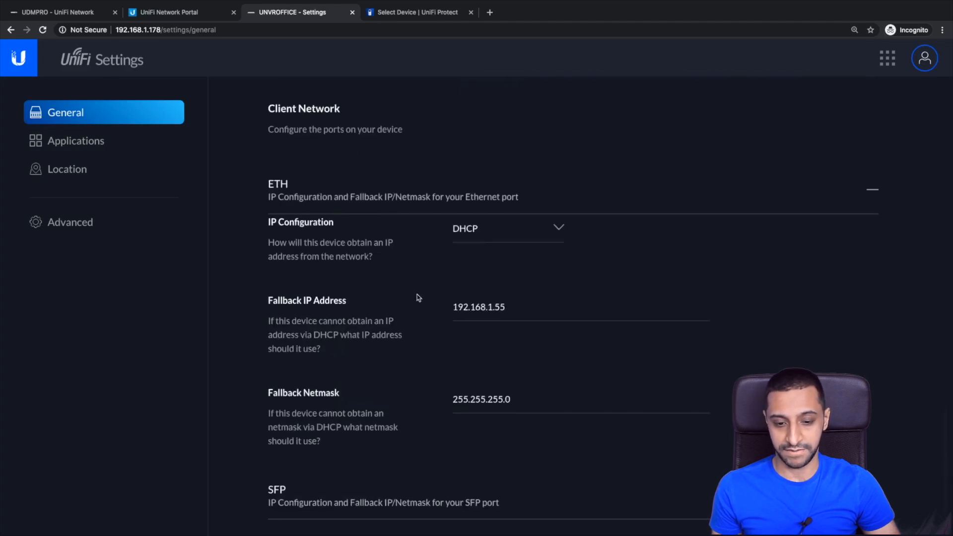
pyautogui.scroll(-3)
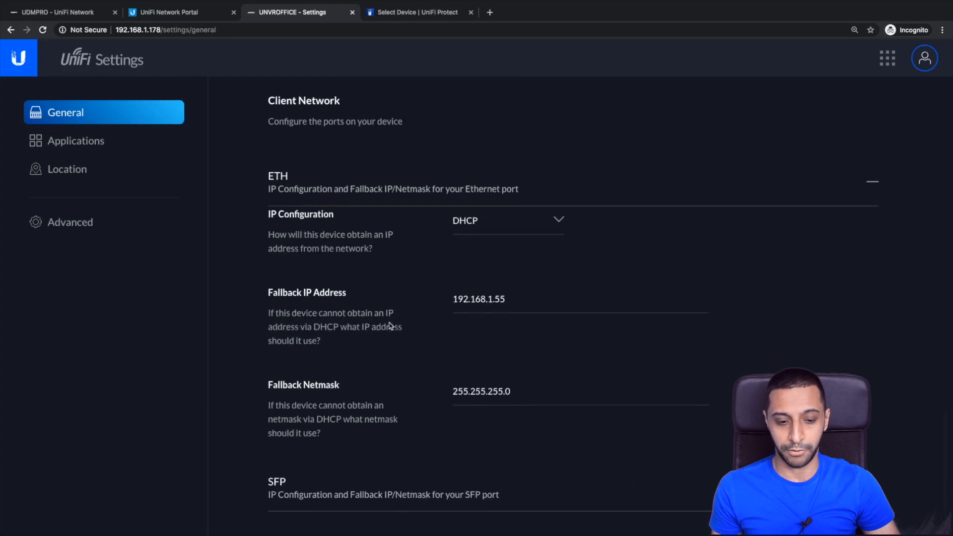
pyautogui.scroll(-3)
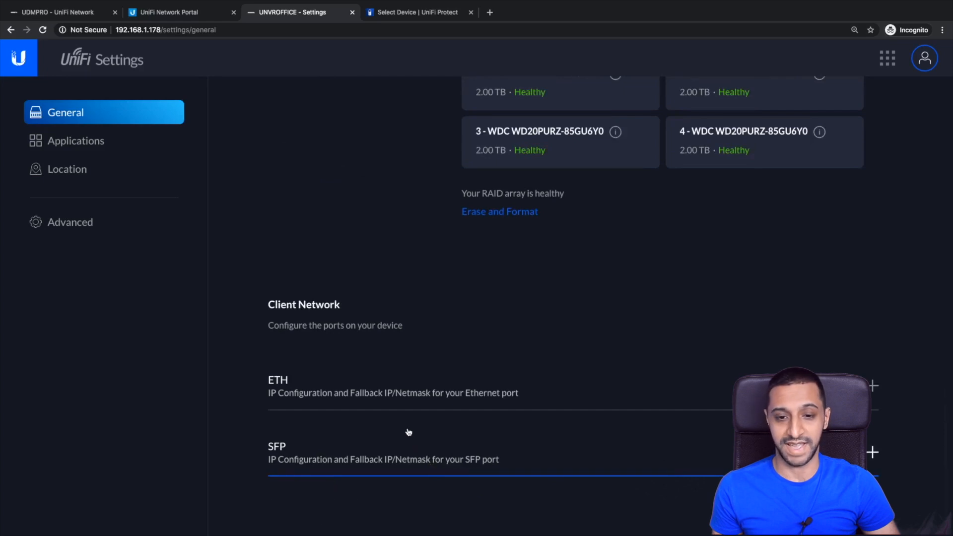
pyautogui.scroll(3)
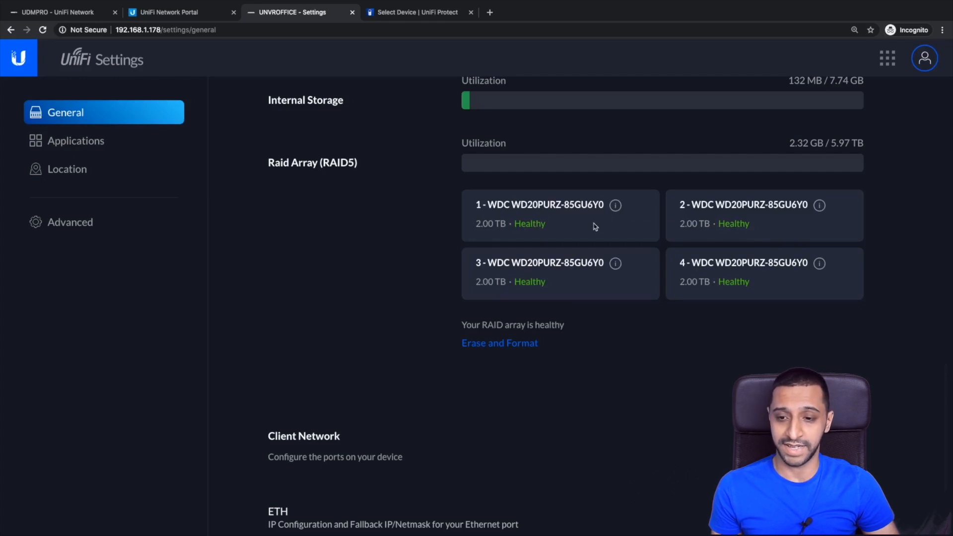
pyautogui.moveTo(465, 325)
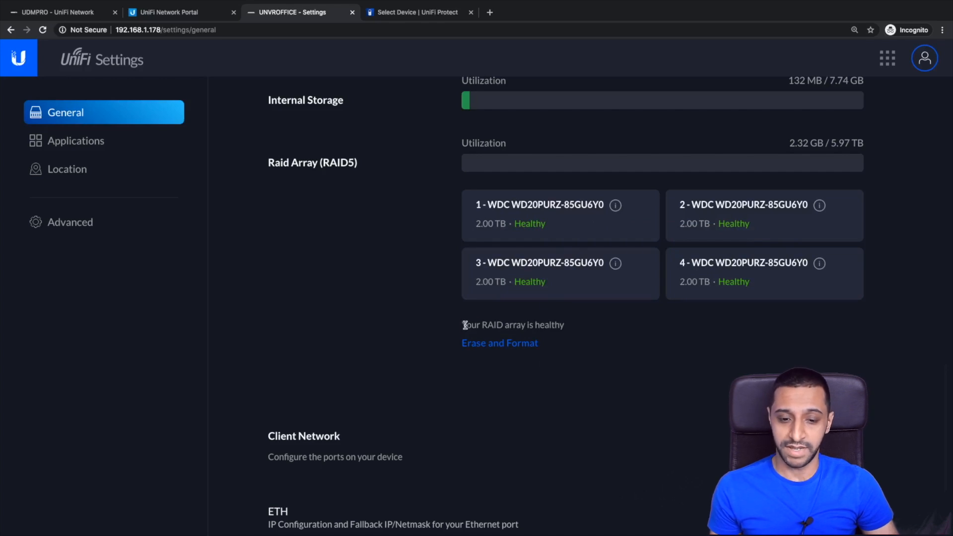
pyautogui.moveTo(583, 331)
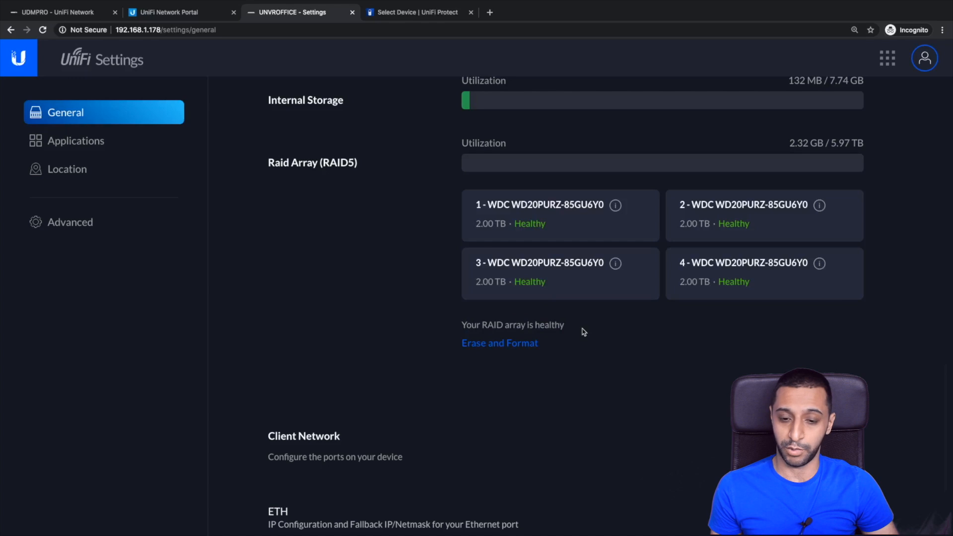
pyautogui.moveTo(500, 343)
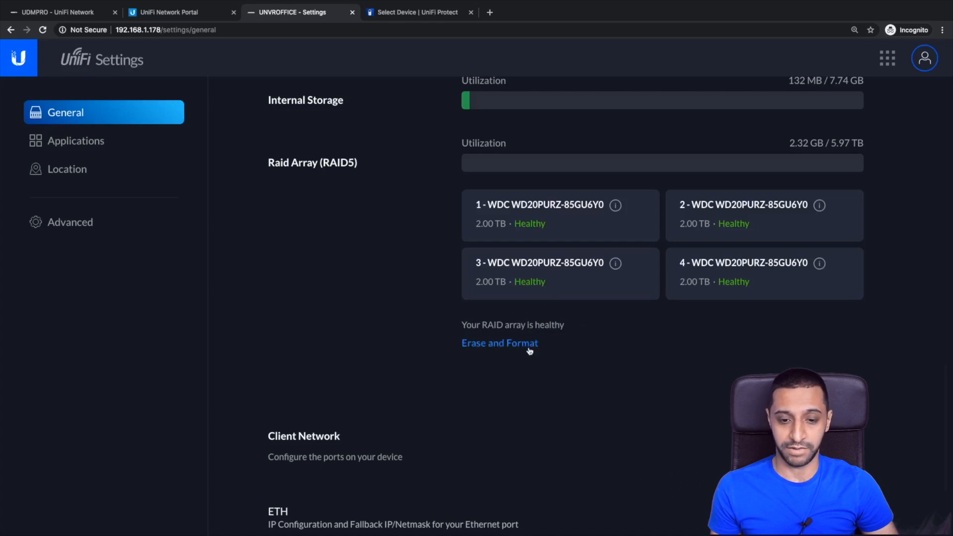
pyautogui.moveTo(589, 330)
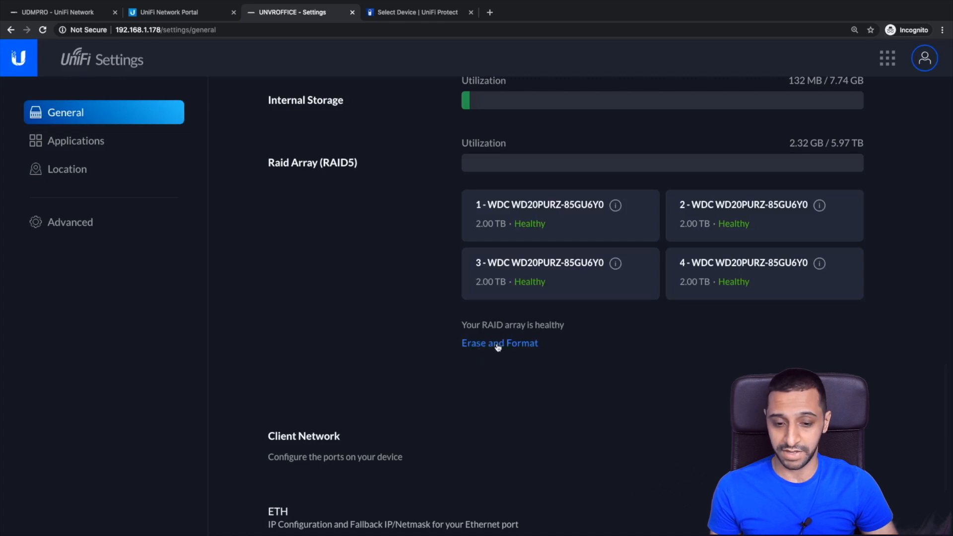
pyautogui.moveTo(137, 263)
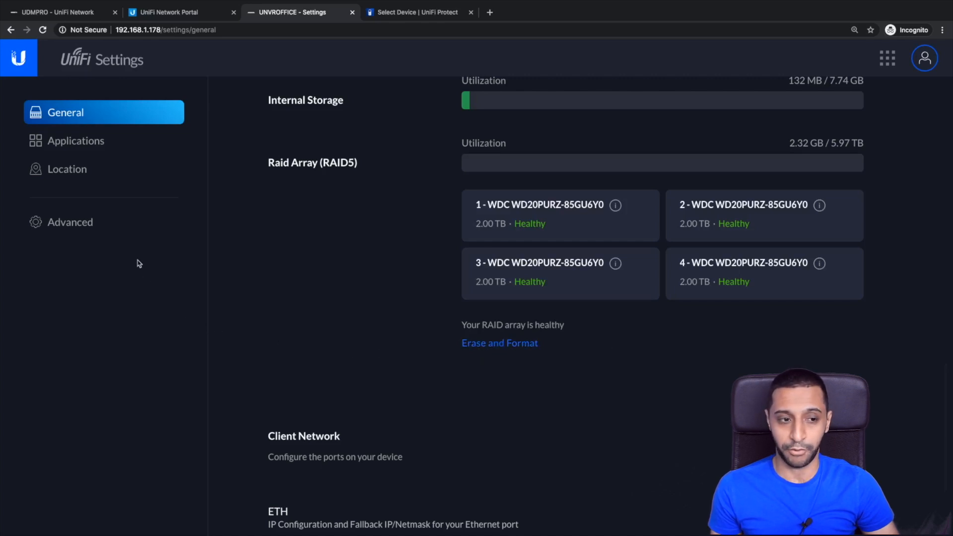